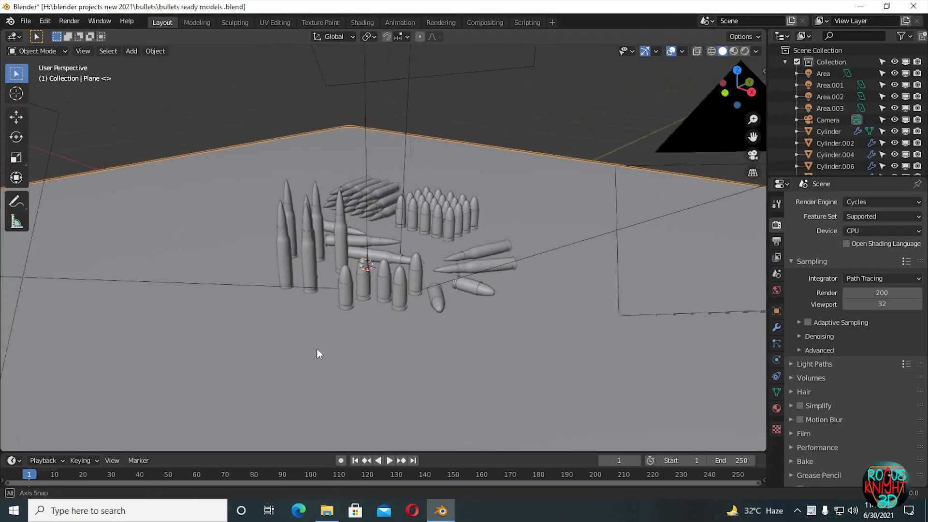
- Start a new General scene, replacing the finished bullet models file
left_click(467, 510)
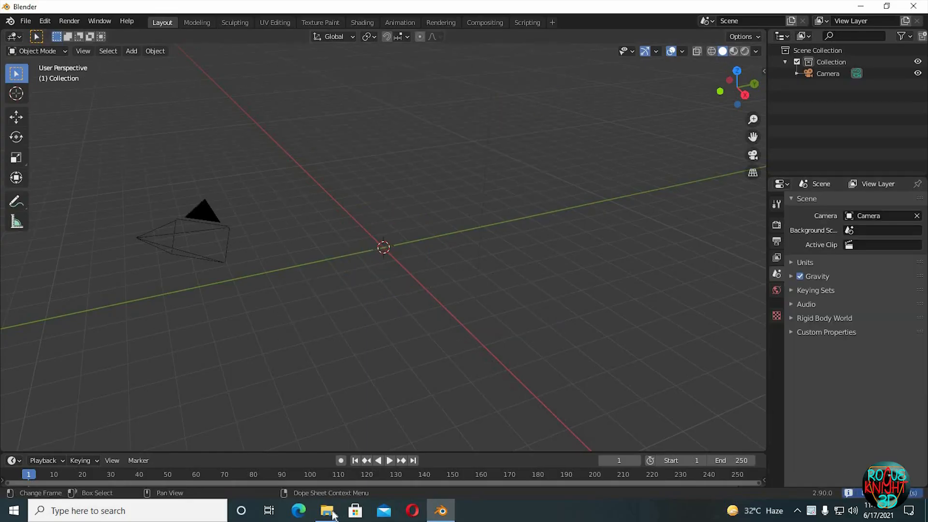
- Bring bullets reference.png into the scene, clear its rotation and view it from the front
left_click(326, 510)
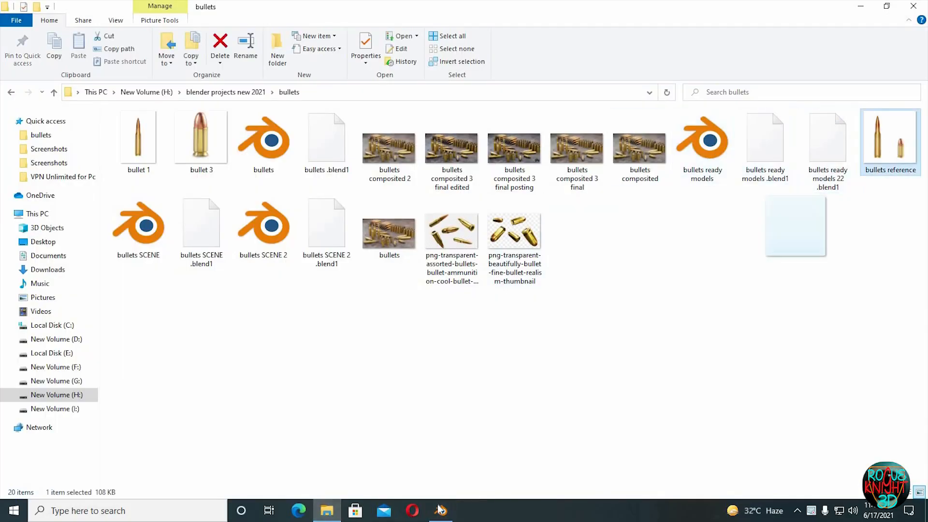
left_click(440, 510)
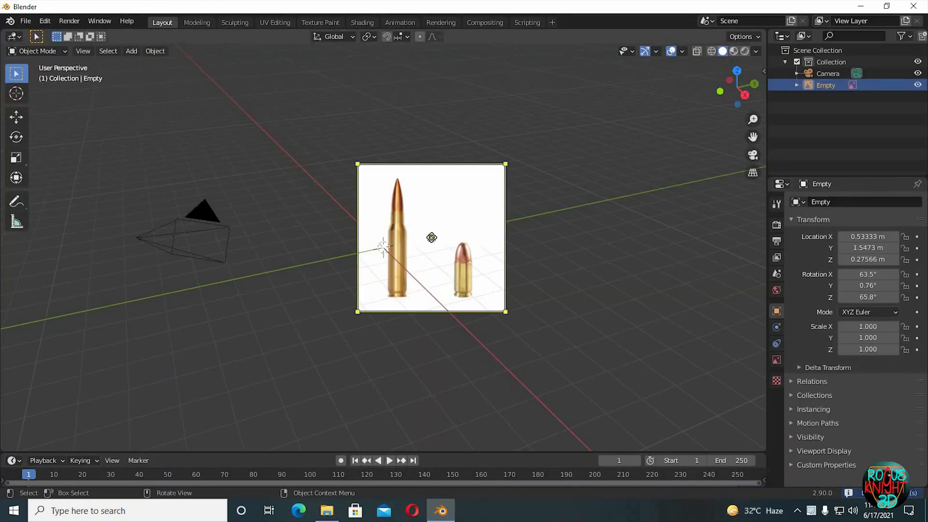
key("alt+r")
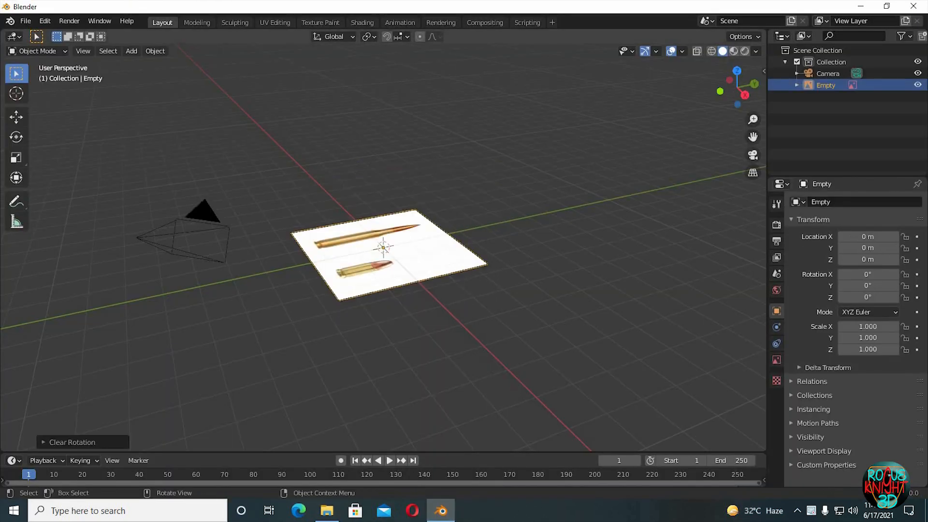
key("r")
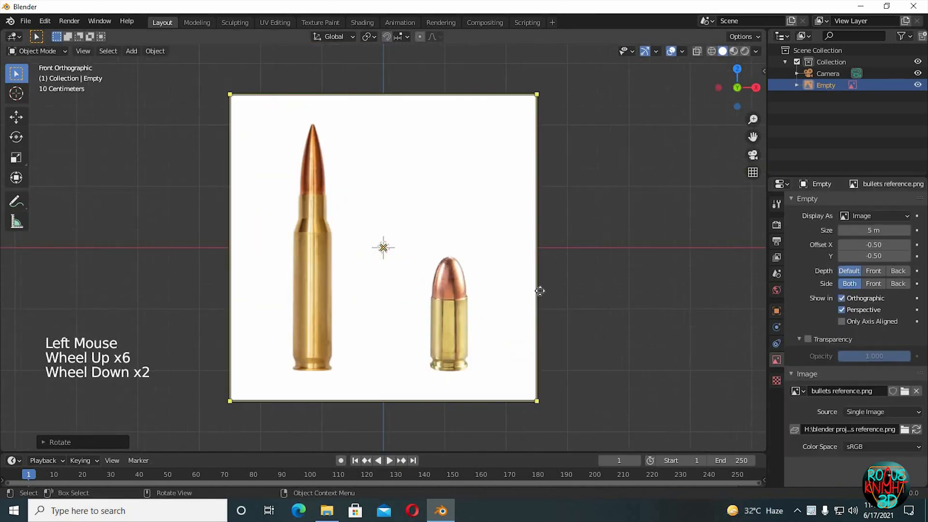
- Move the reference so the bullet bases sit on the horizontal axis
key("g")
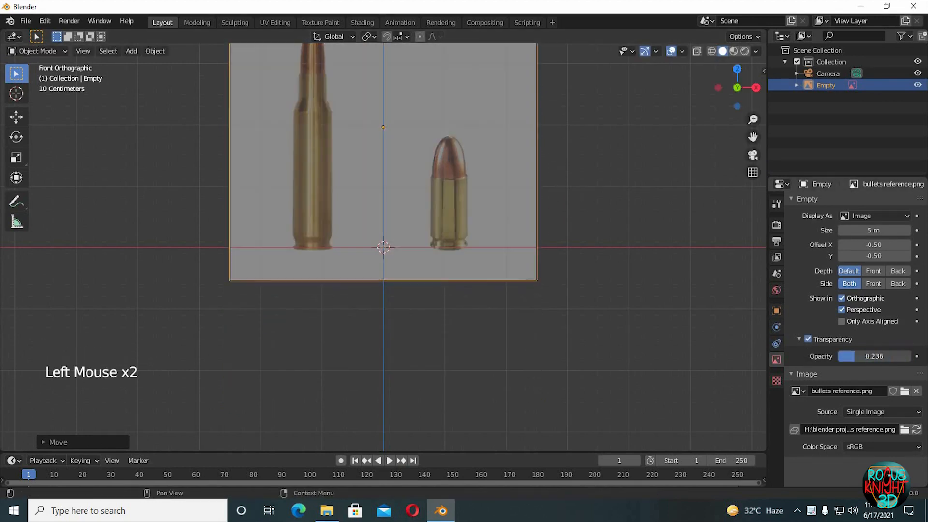
left_click(873, 271)
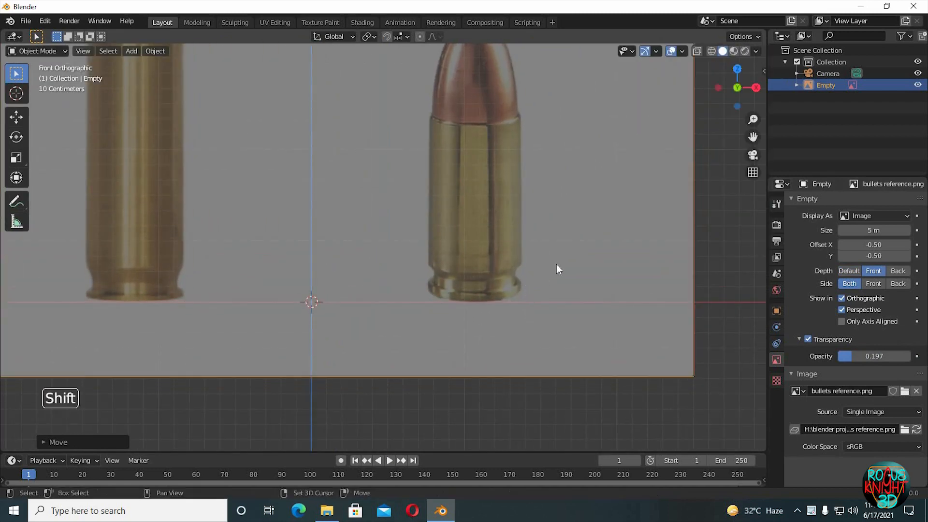
scroll("down", 3)
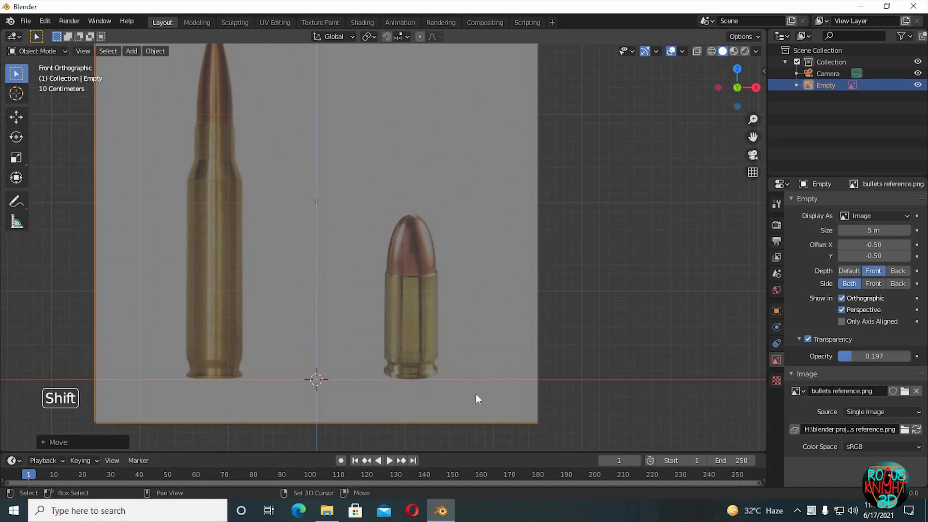
- Add a cylinder and scale it to fit the 9mm casing, then begin shaping its bottom edge
key("shift+a")
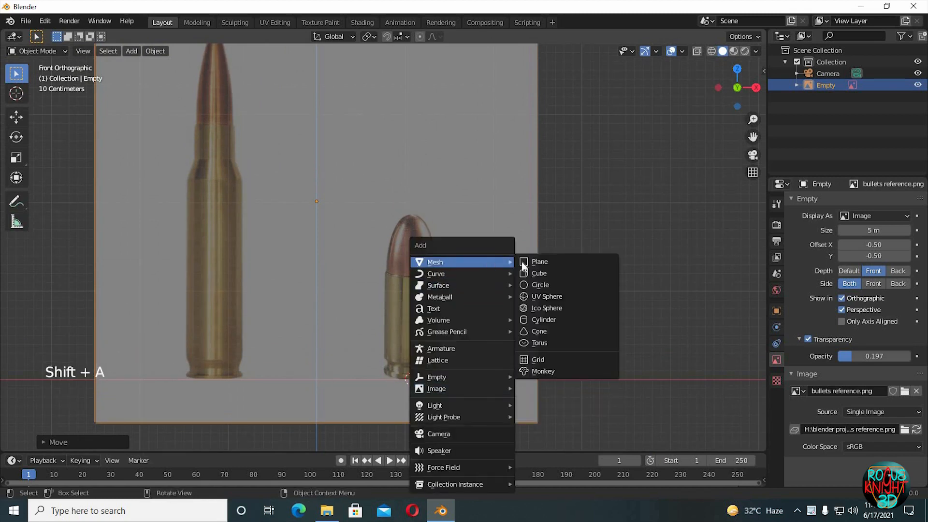
left_click(542, 319)
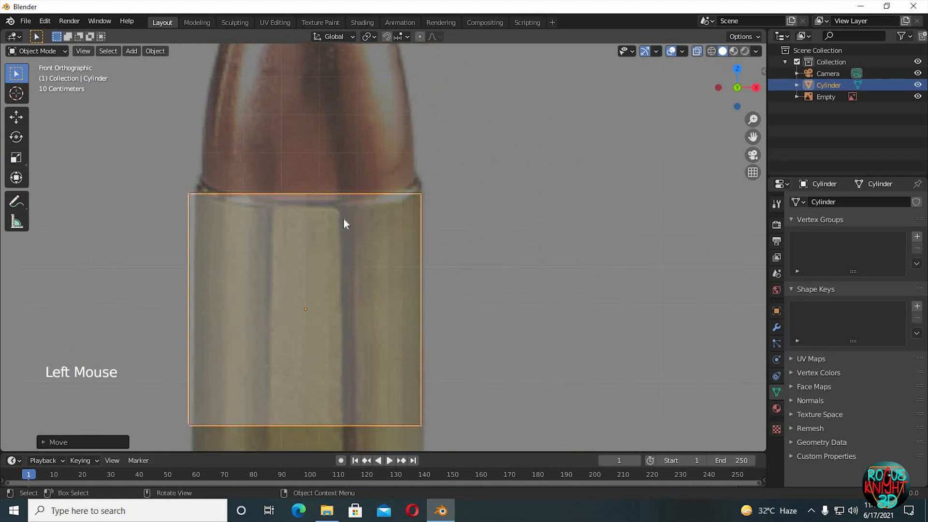
key("s")
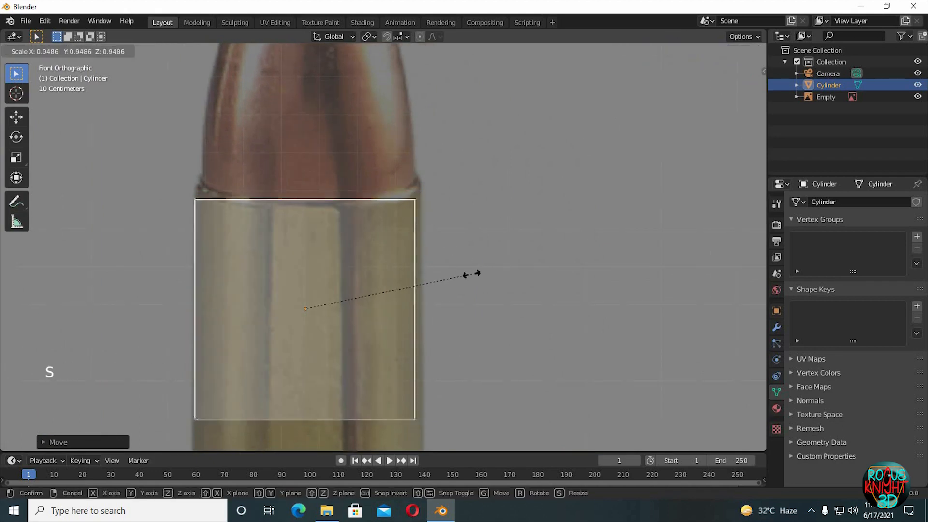
left_click(479, 281)
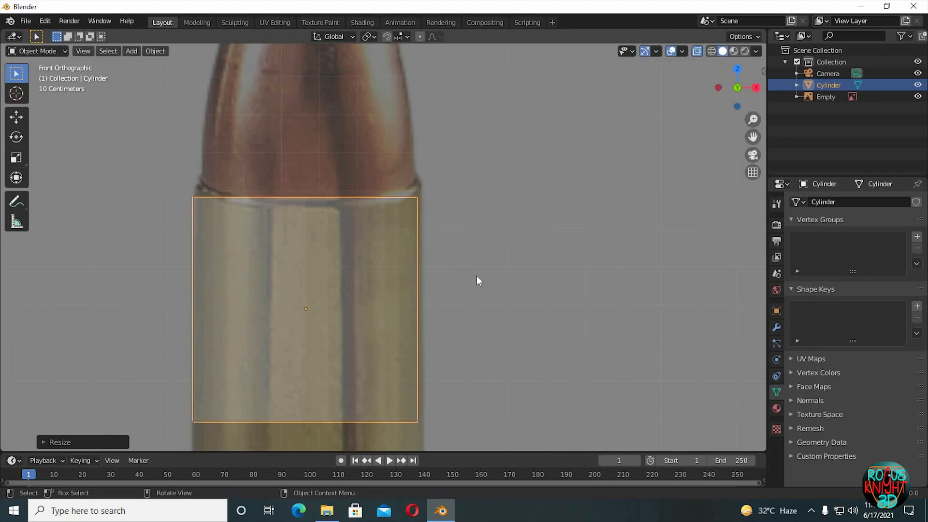
key("g")
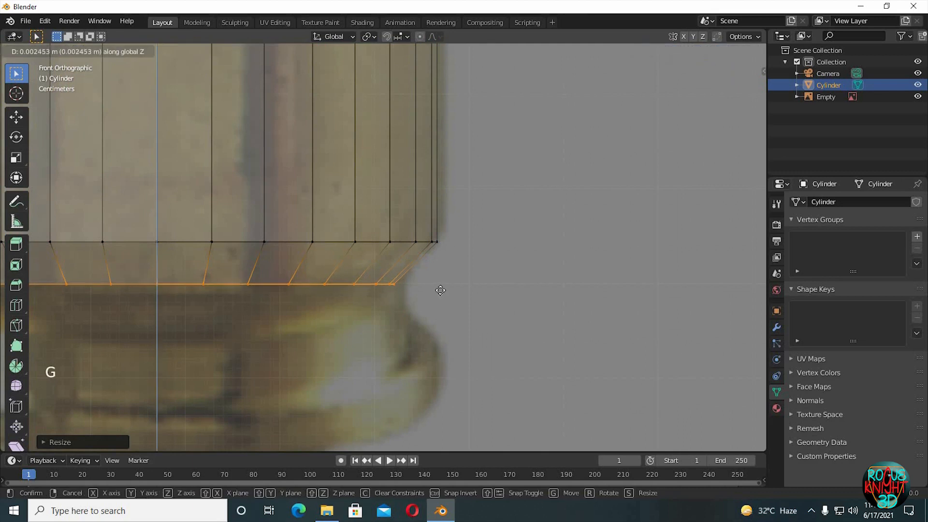
- Extrude bottom rings into a stepped, grooved rim matching the reference outline
key("s")
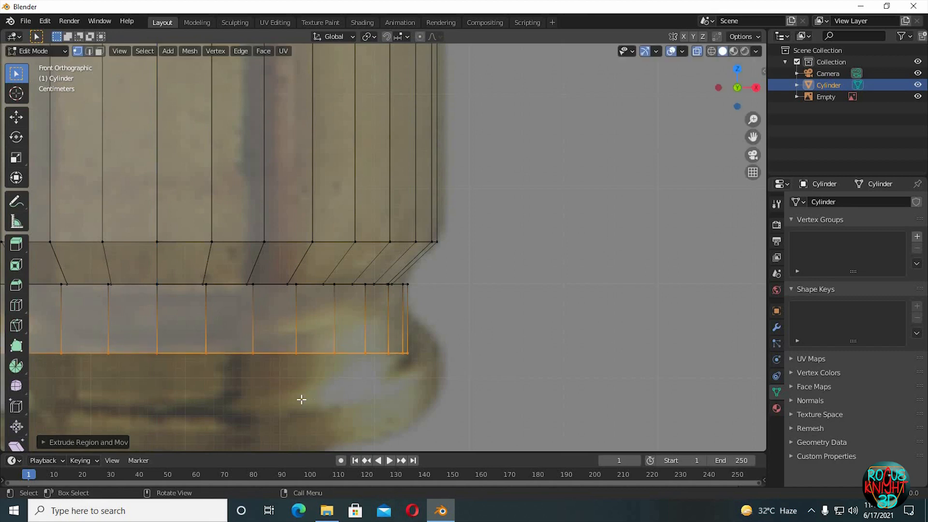
mouse_move(423, 362)
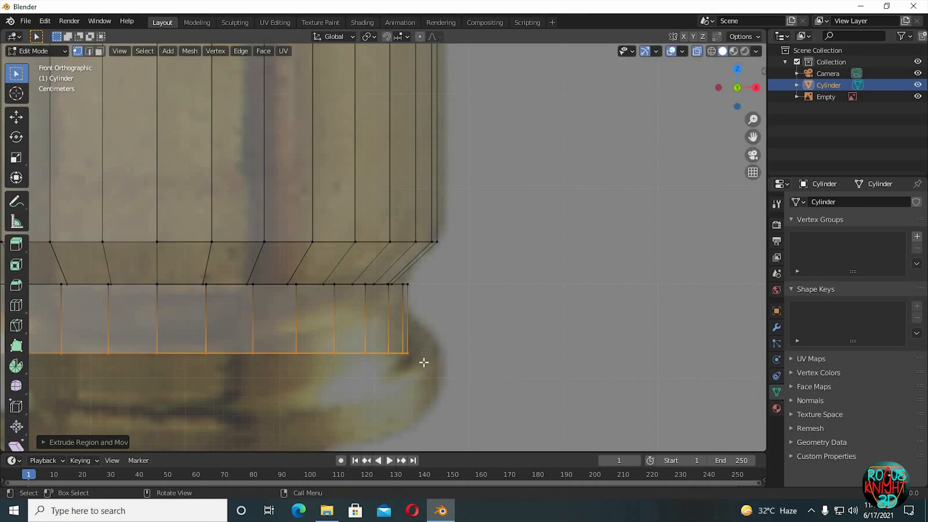
key("s")
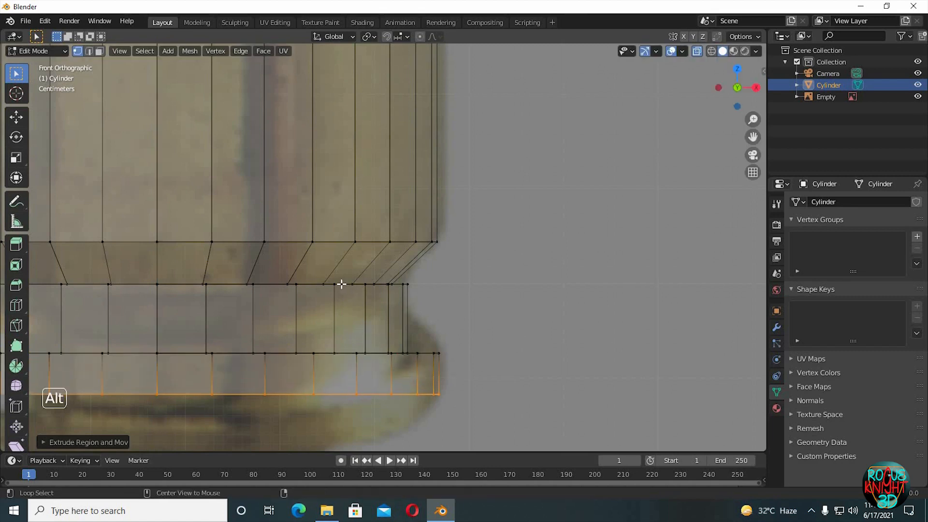
left_click(341, 284)
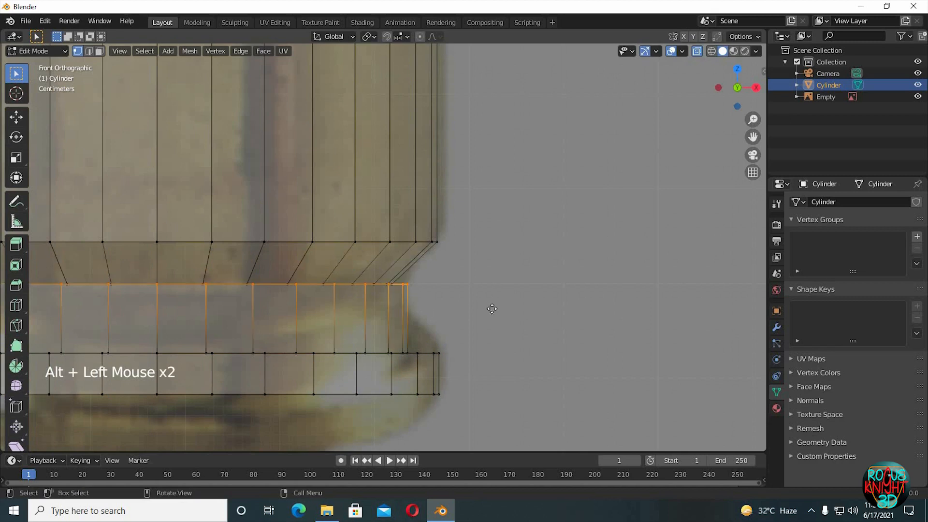
key("g")
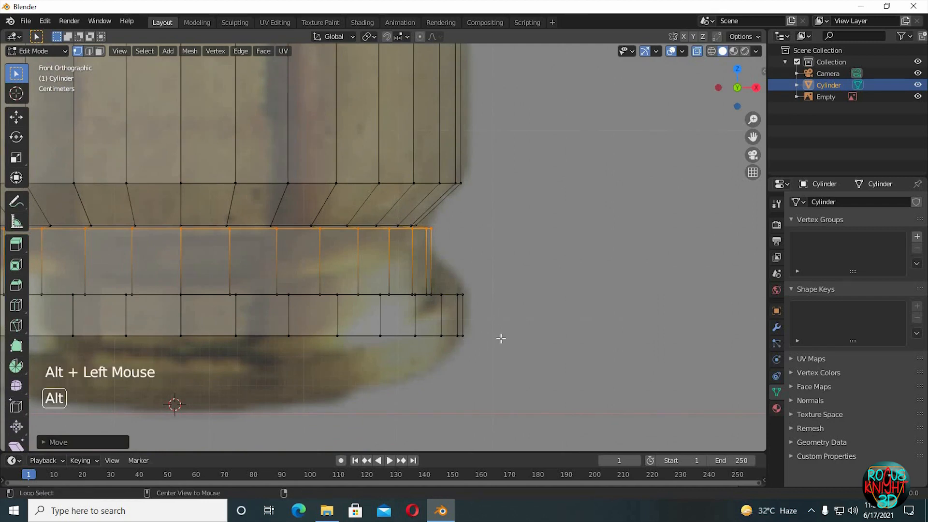
- Extrude the base edge and shrink it inward to form the hollow inset base
key("g")
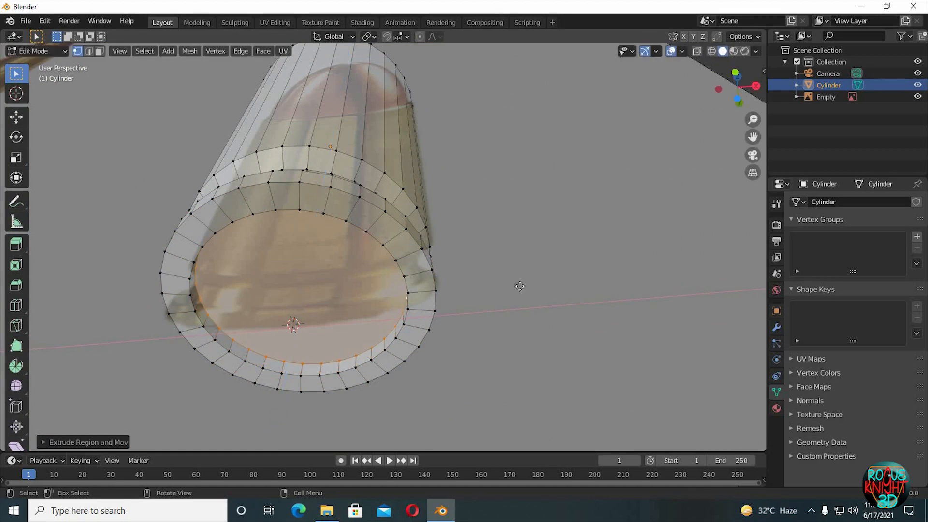
key("s")
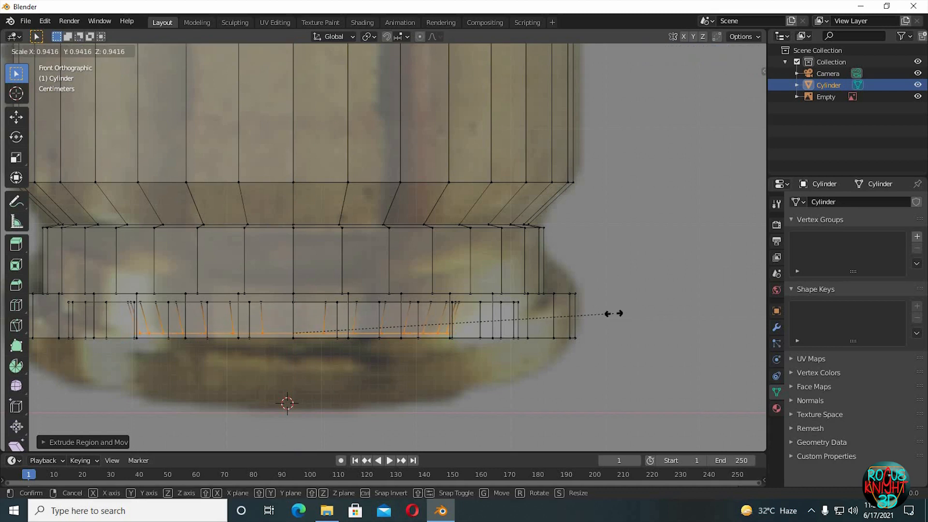
scroll("down", 3)
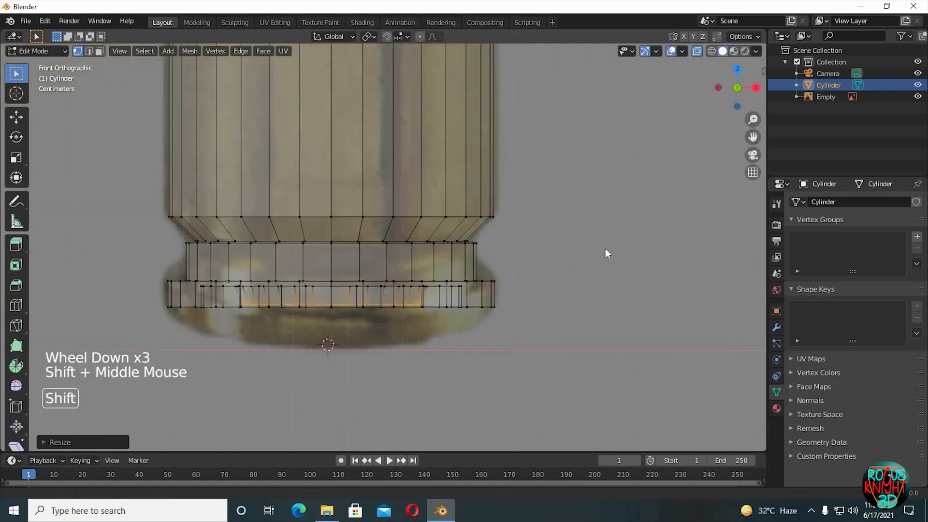
key("Tab")
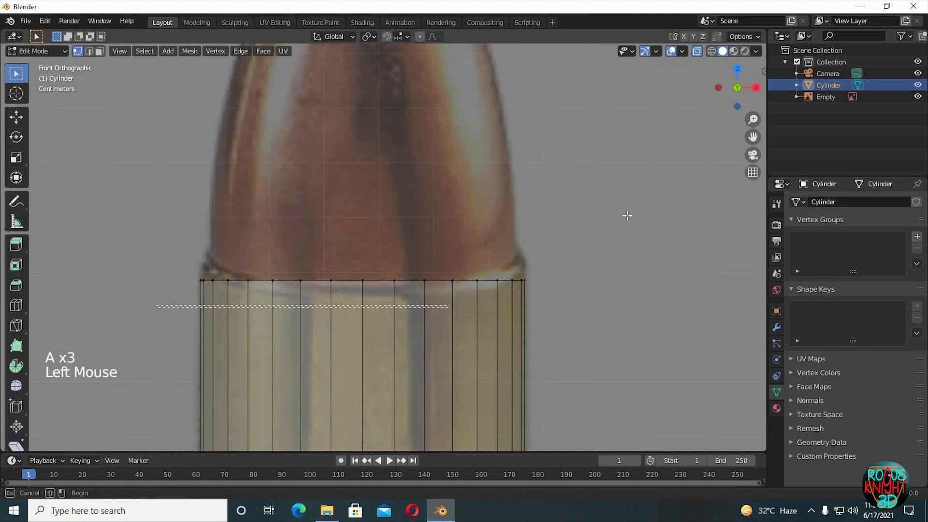
- Scale the casing's top ring slightly inward and extrude it down to give the mouth wall thickness
key("g")
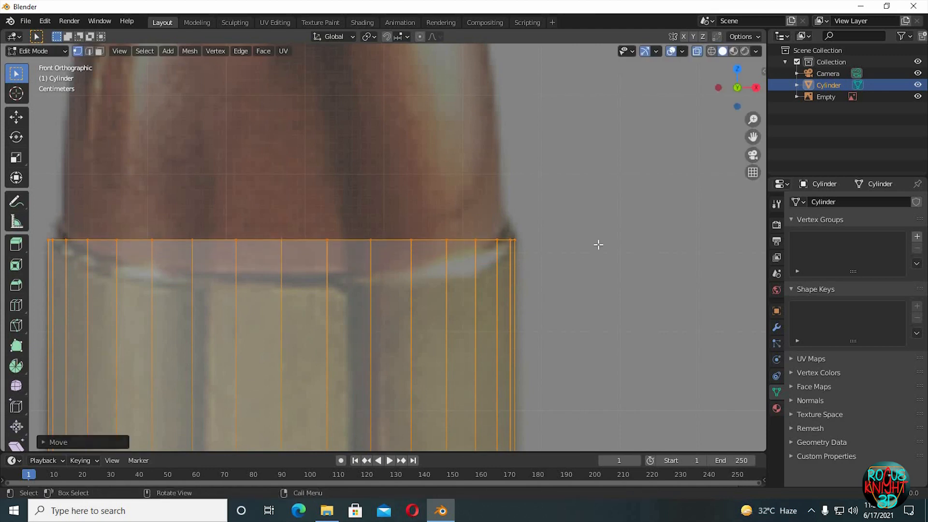
key("s")
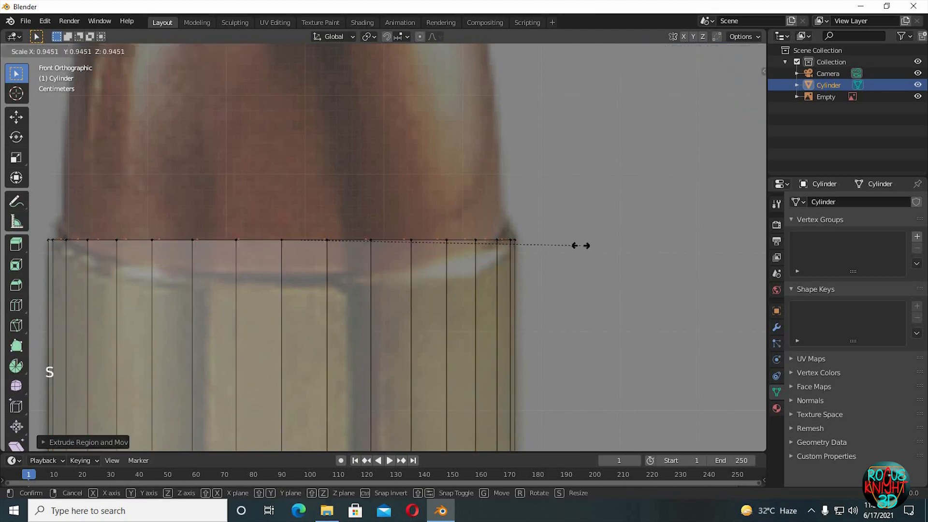
left_click(578, 233)
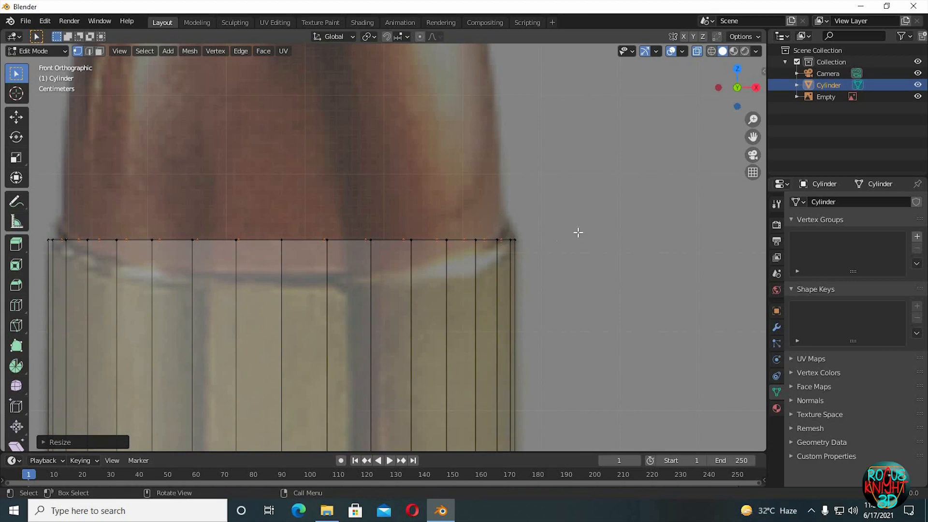
key("e")
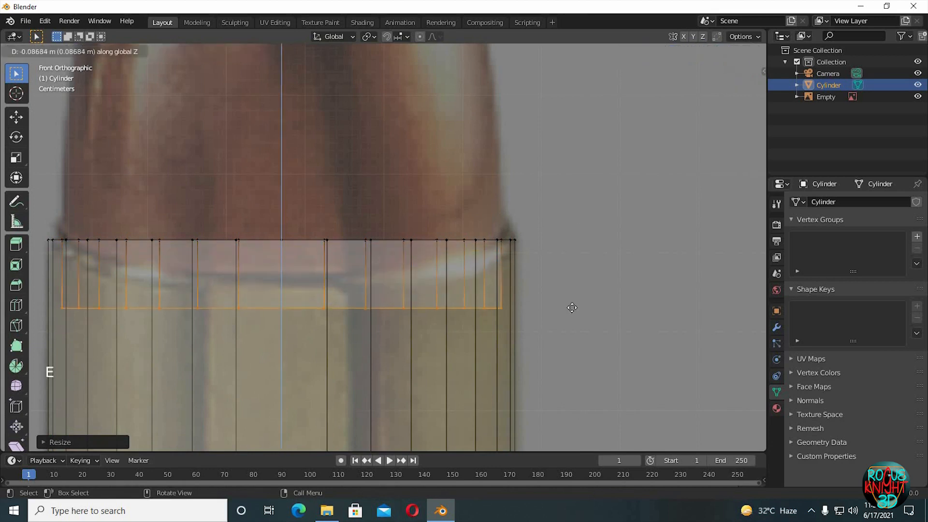
left_click(611, 234)
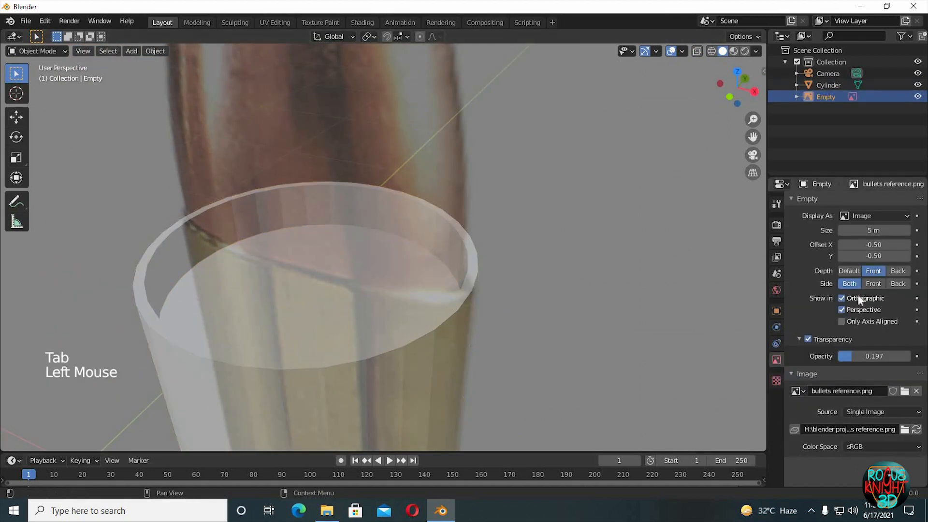
- Hide the reference image in perspective views and return to editing the casing mesh
left_click(842, 310)
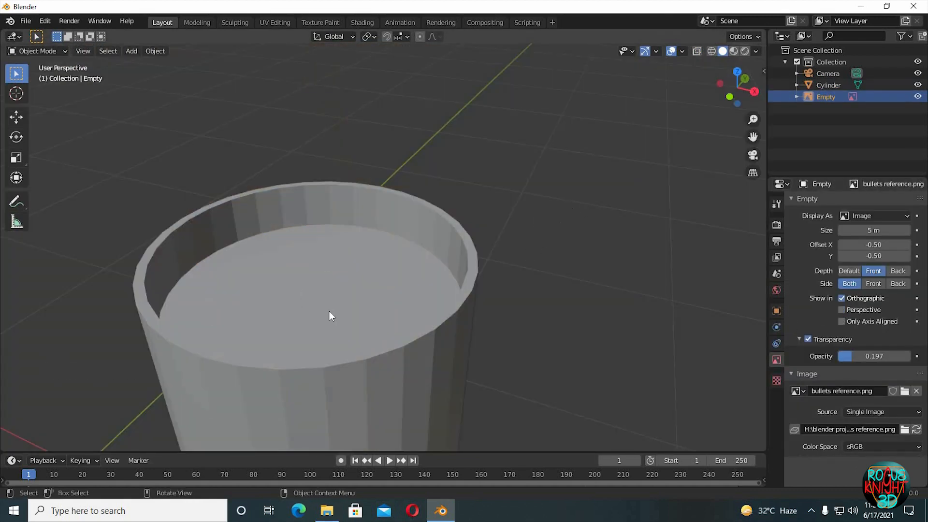
key("Tab")
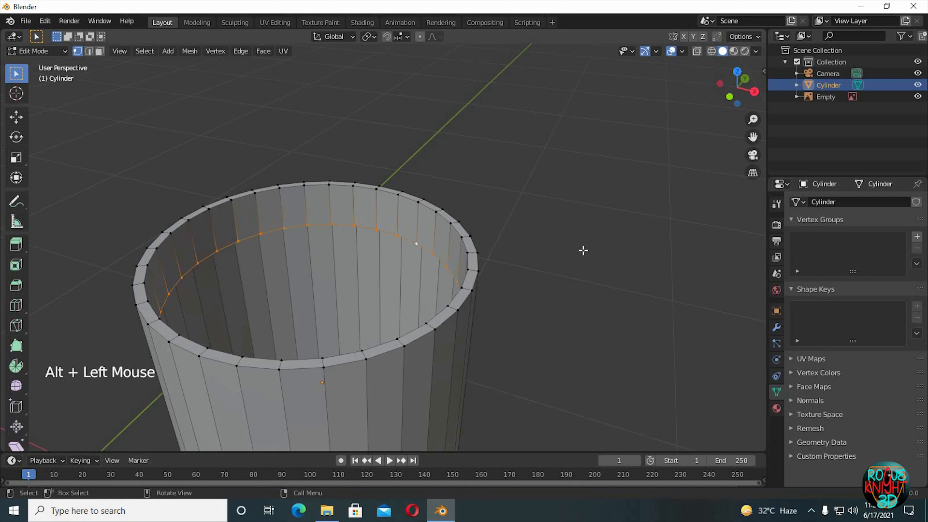
- In front view, extrude the rim upward through rings scaled to the reference's tapering tip
key("KP_1")
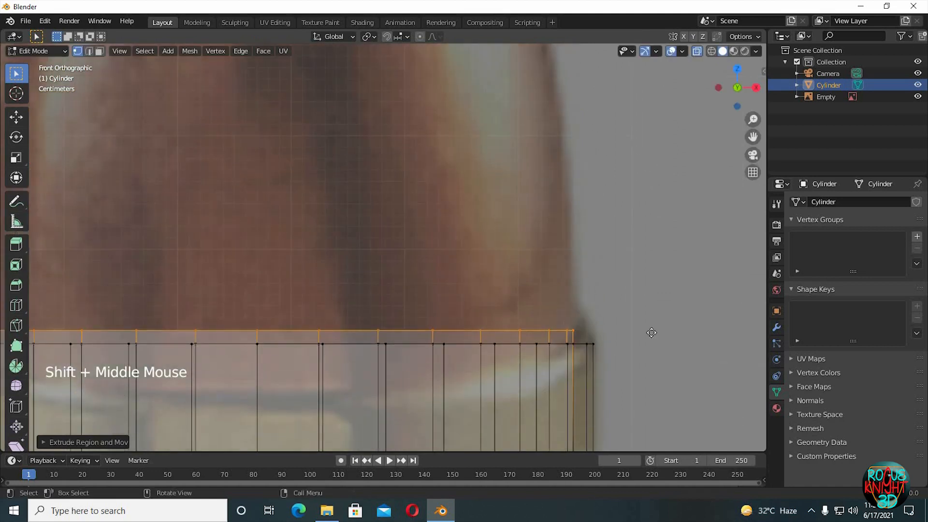
key("s")
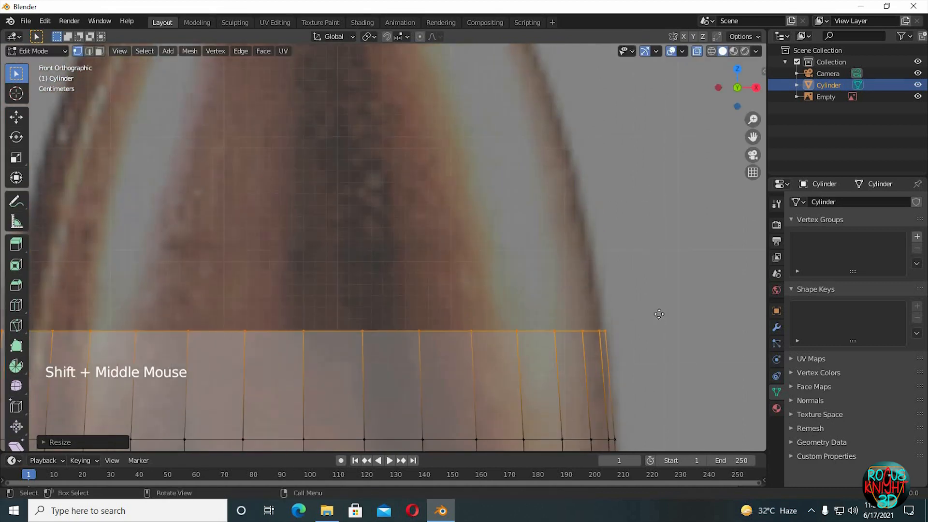
key("s")
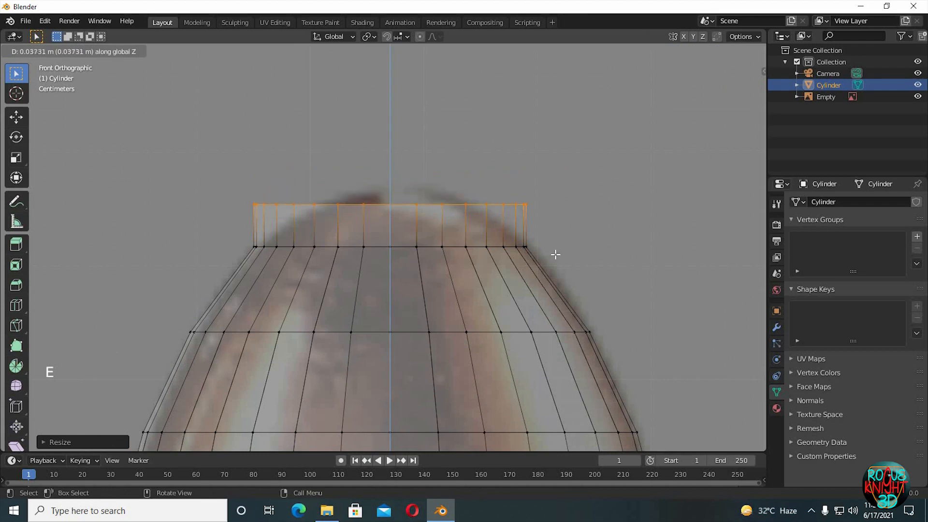
key("s")
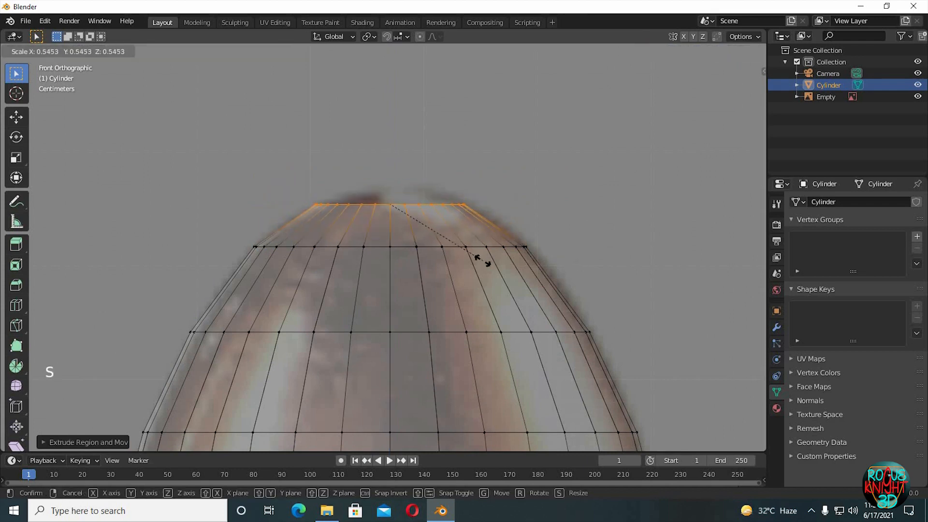
left_click(555, 271)
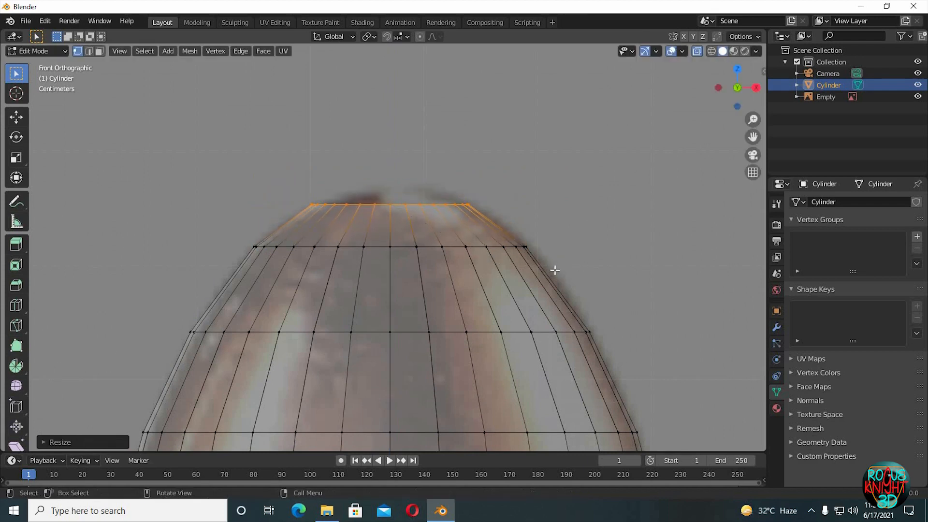
- Add successively smaller rings near the nose to round off the bullet tip
key("s")
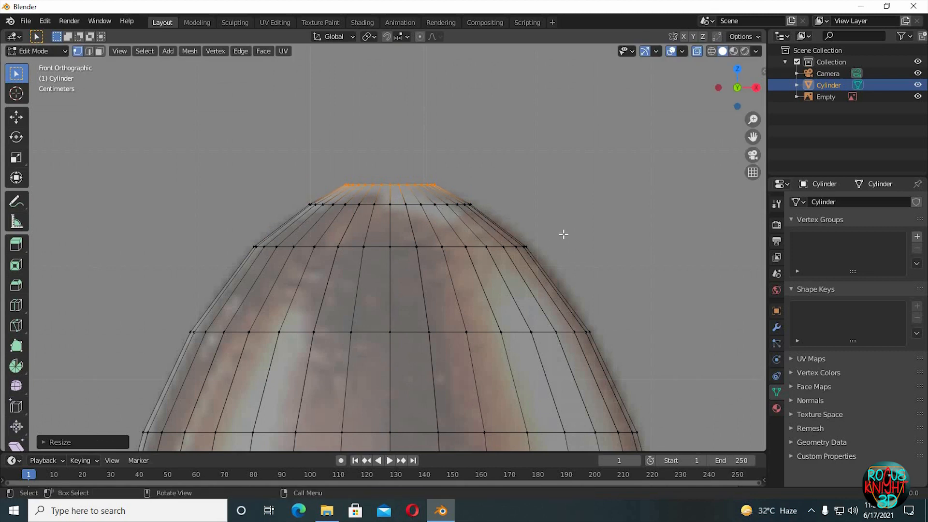
key("g")
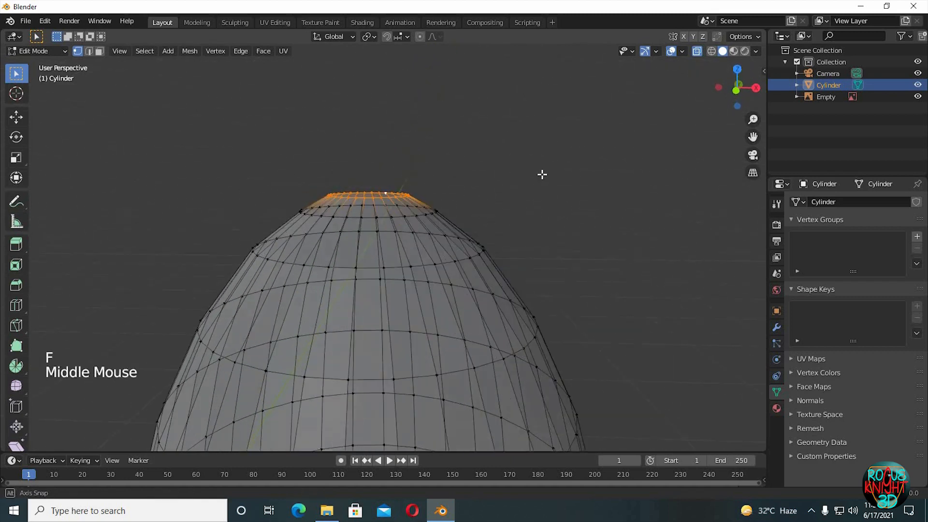
key("s")
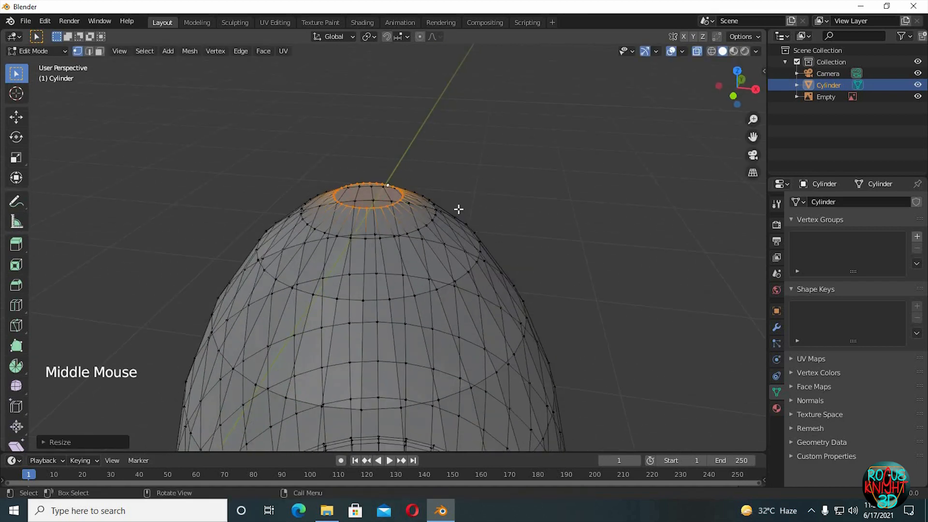
scroll("down", 3)
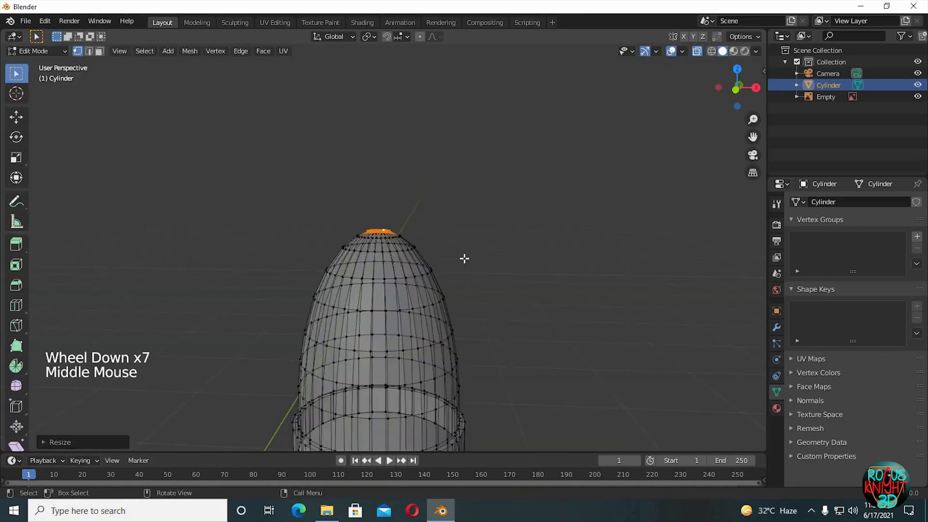
key("Tab")
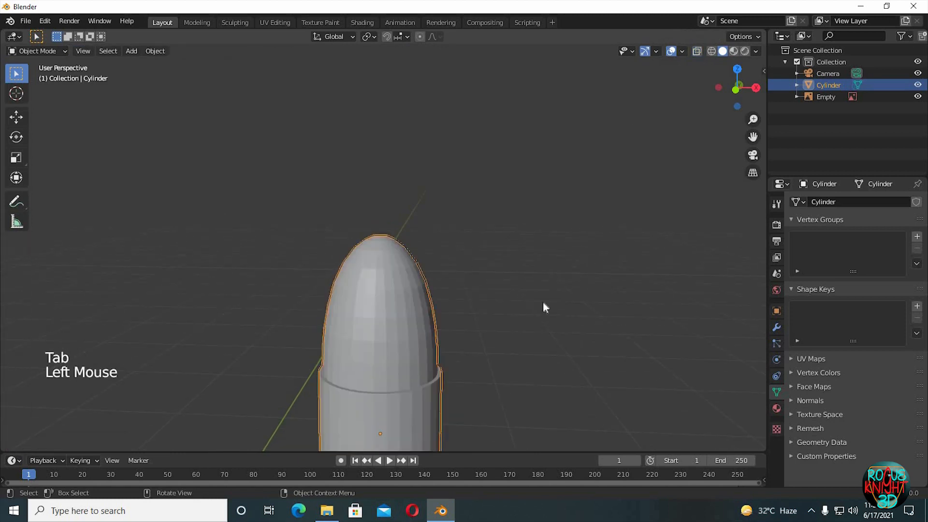
- Fill the open nose loop with a Grid Fill of faces
left_click_drag(545, 308, 438, 376)
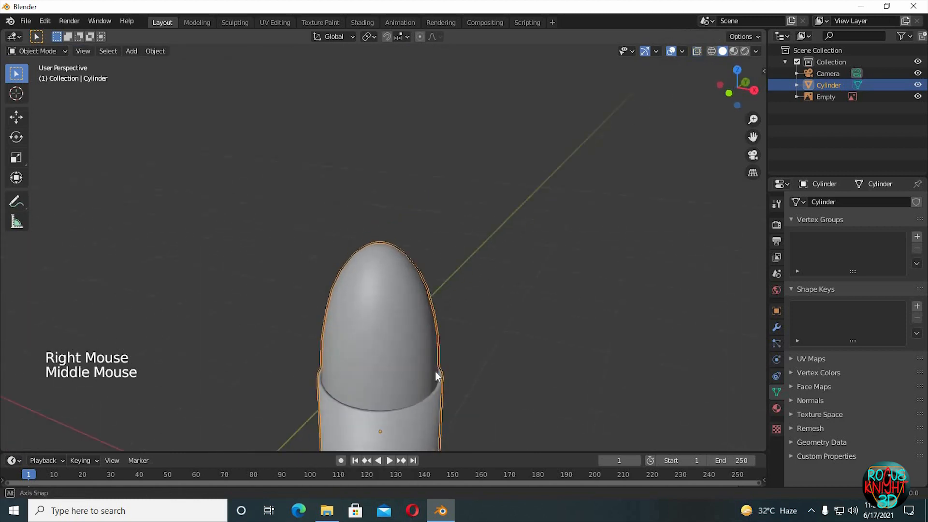
left_click_drag(435, 376, 441, 323)
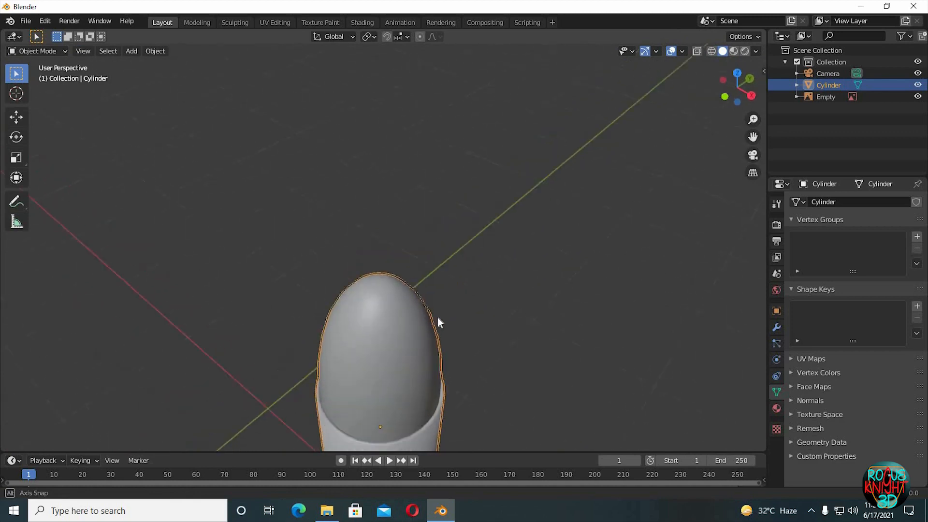
key("Tab")
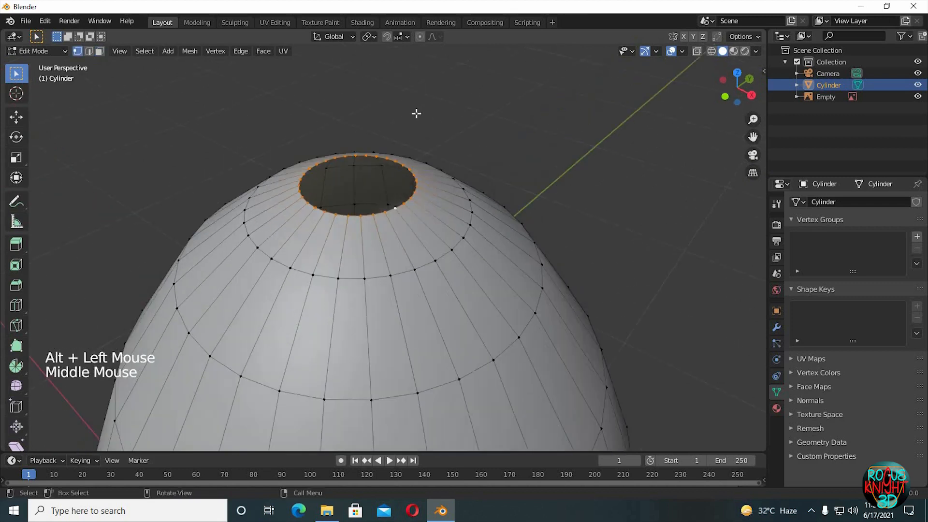
left_click(263, 52)
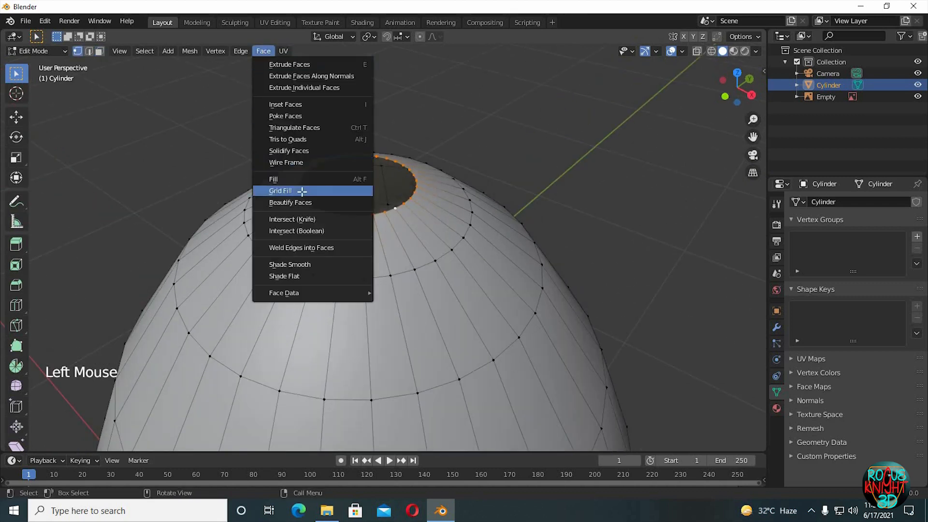
left_click(280, 191)
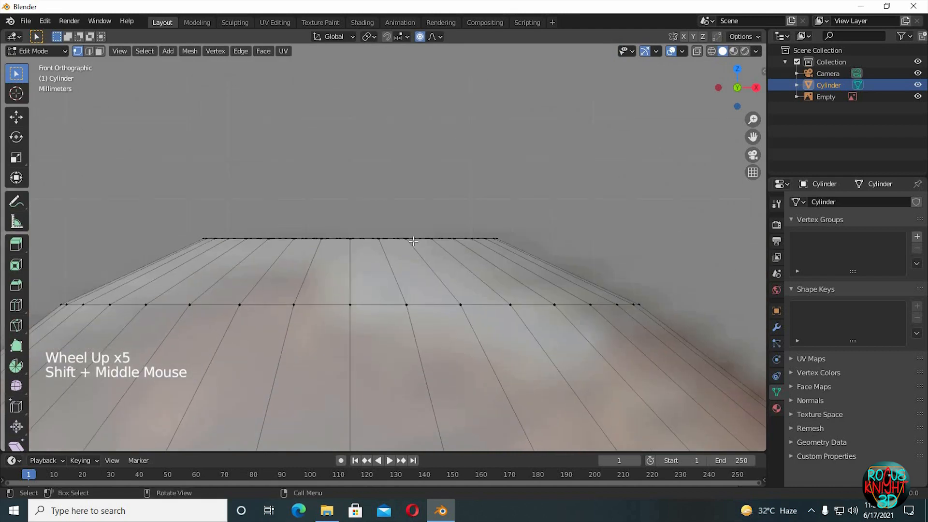
- Raise the nose centre with proportional editing into a smooth dome
key("g")
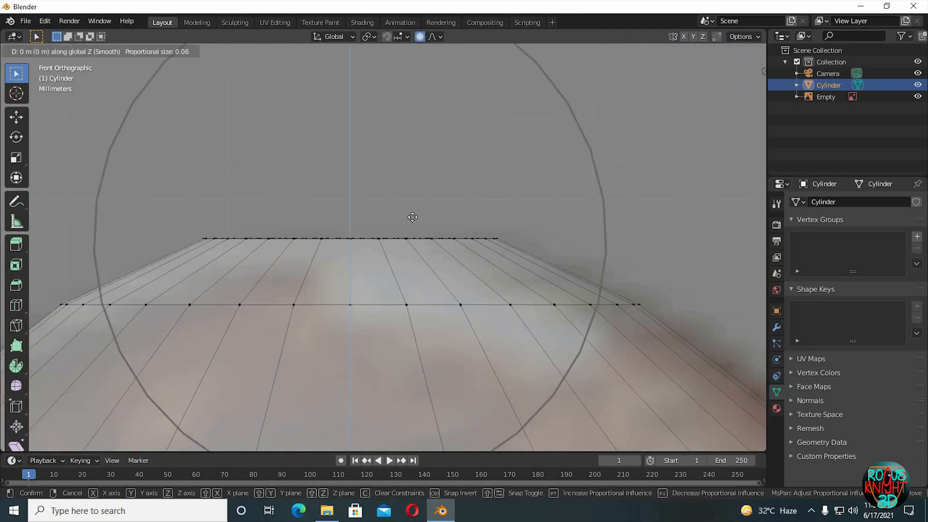
left_click_drag(413, 217, 410, 206)
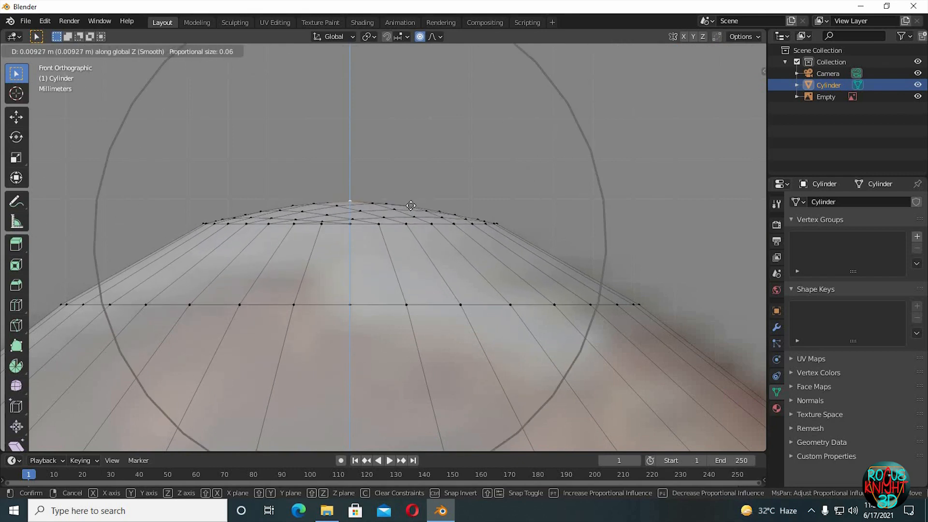
key("Tab")
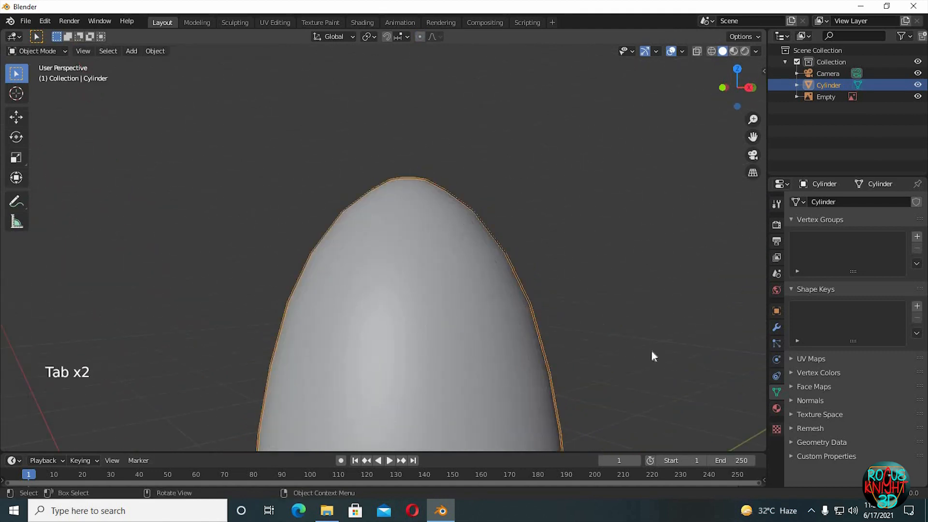
- Select the tip's linked geometry and separate it into its own object
scroll("down", 3)
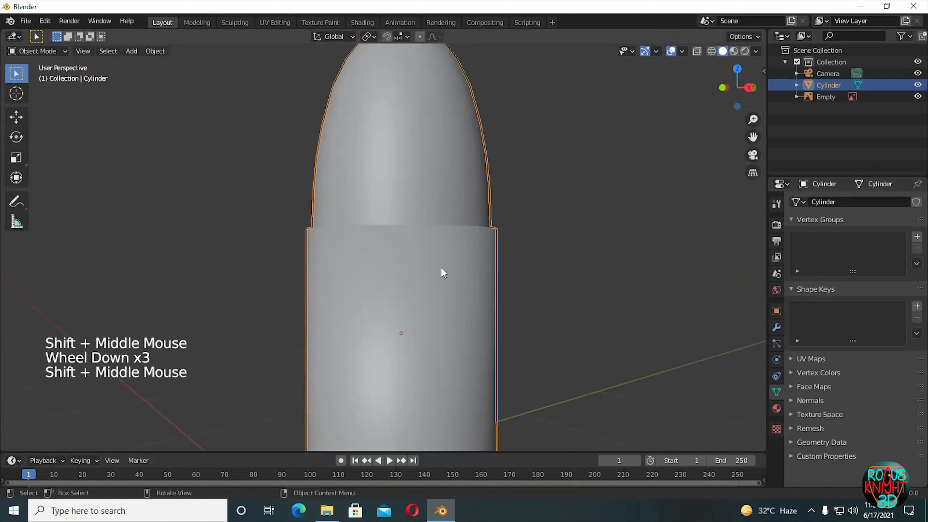
key("Tab")
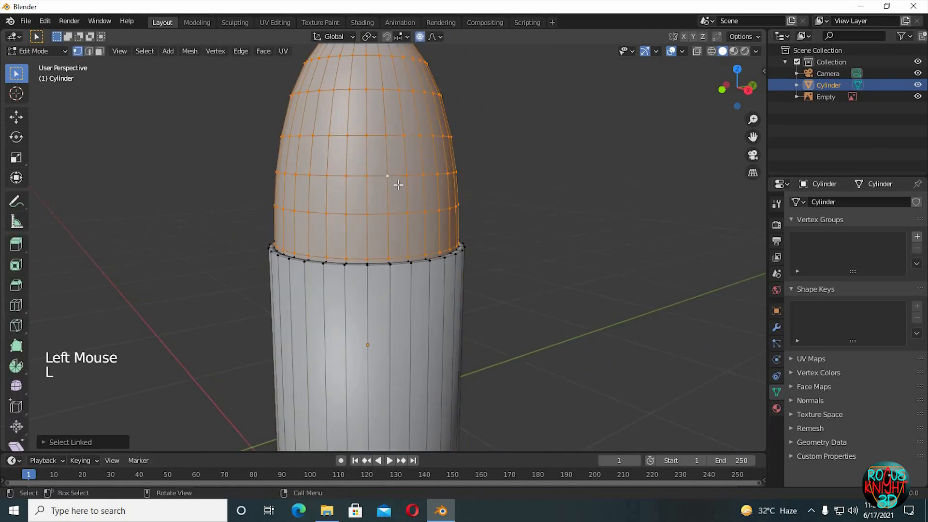
key("p")
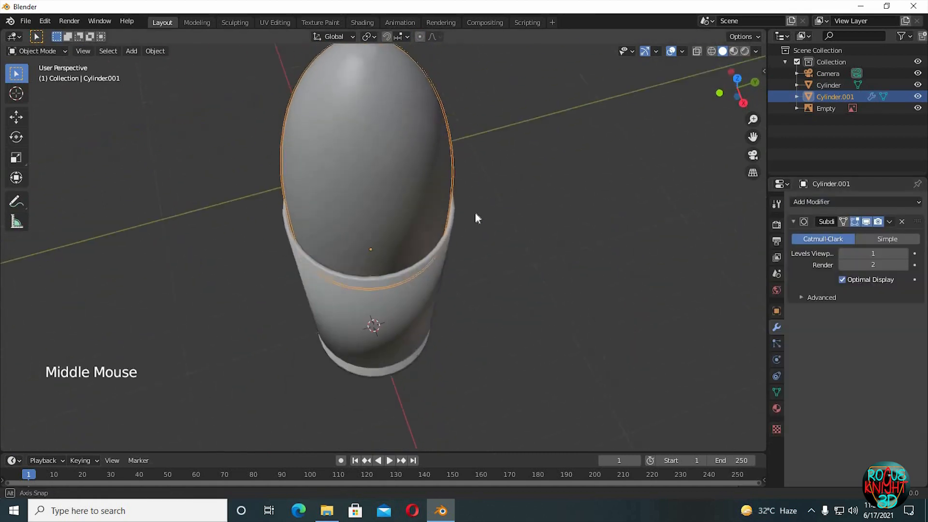
- Inspect the subdivided tip from the front against the reference, then return to perspective
left_click_drag(478, 219, 496, 255)
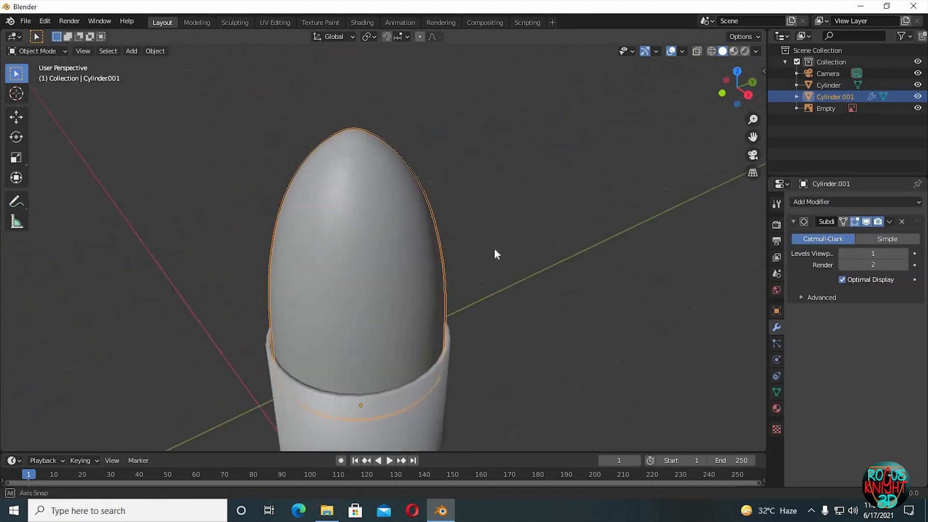
key("Tab")
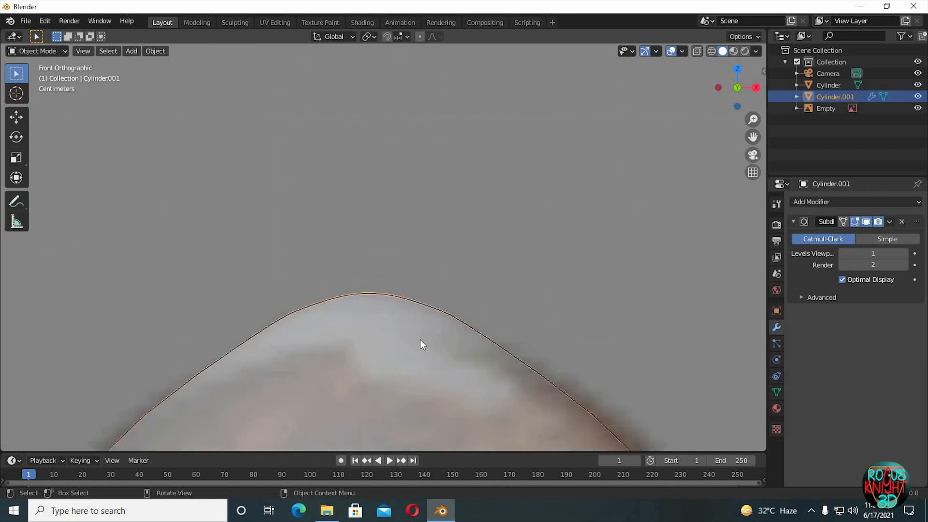
key("Tab")
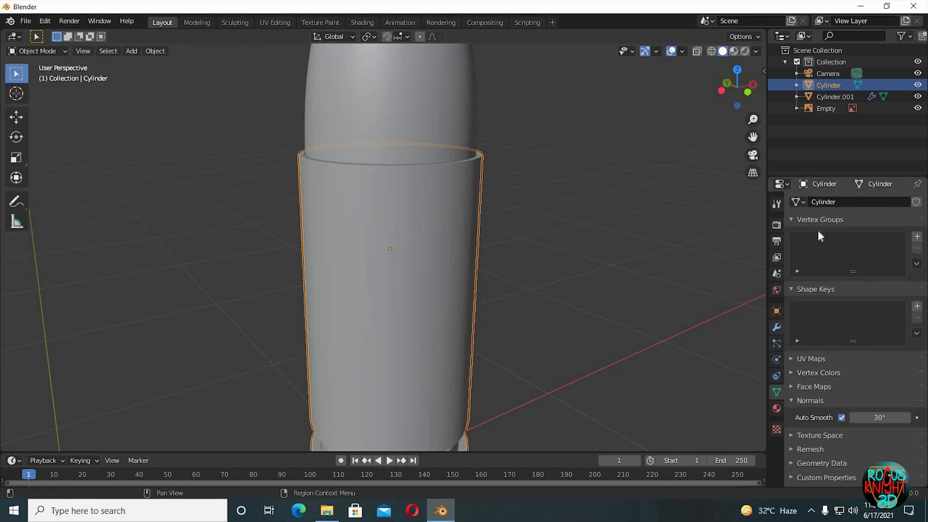
- Set the casing's Bevel modifier Limit Method to Angle at 30 degrees
left_click(776, 328)
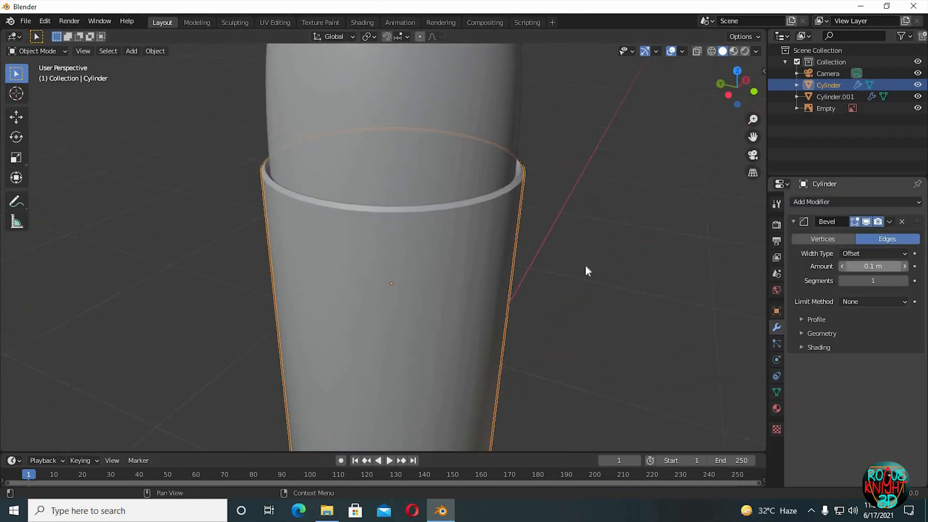
left_click_drag(589, 271, 423, 290)
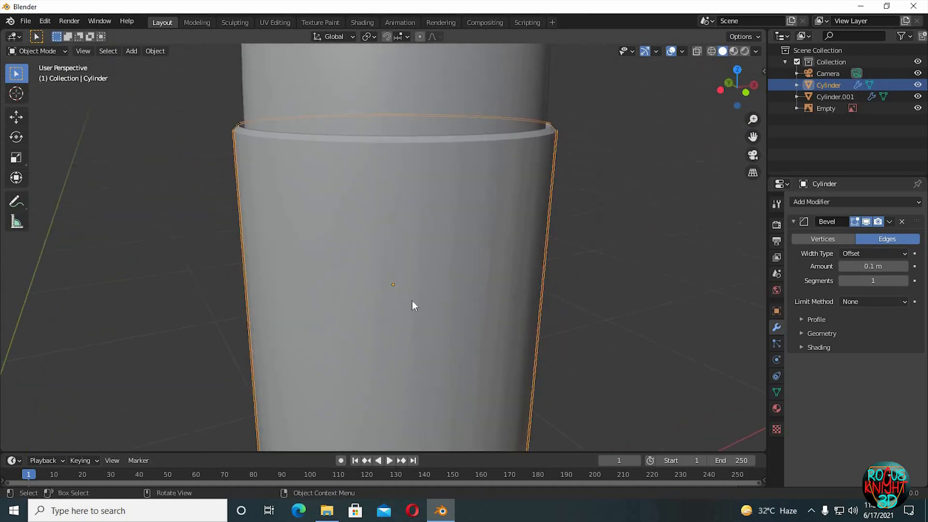
mouse_move(382, 270)
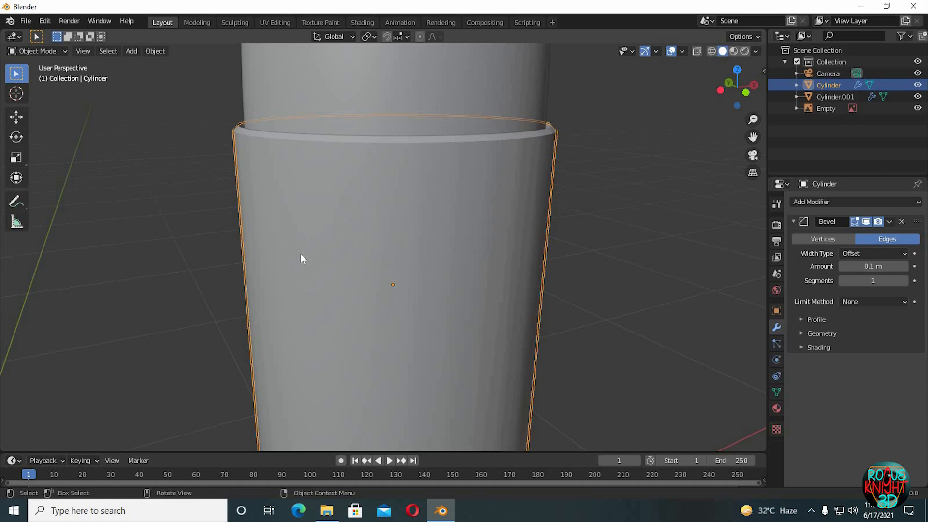
left_click(871, 302)
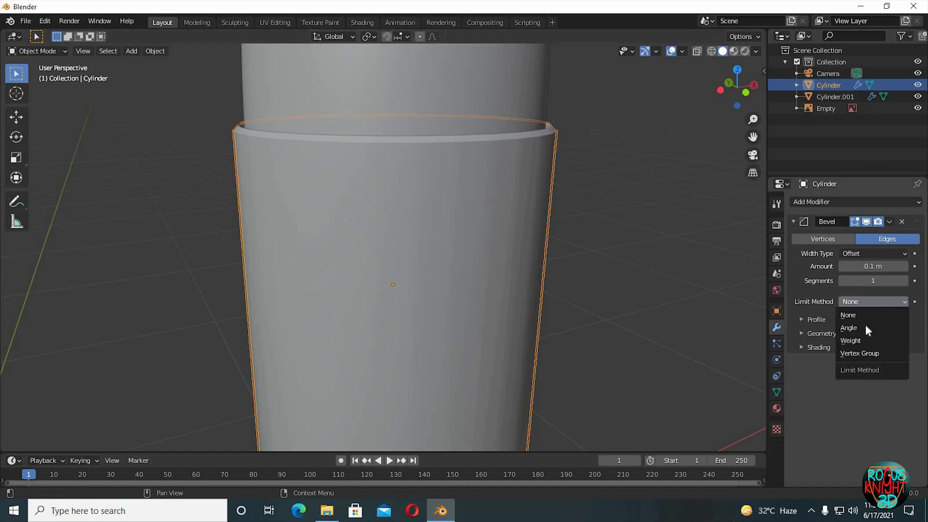
left_click(848, 328)
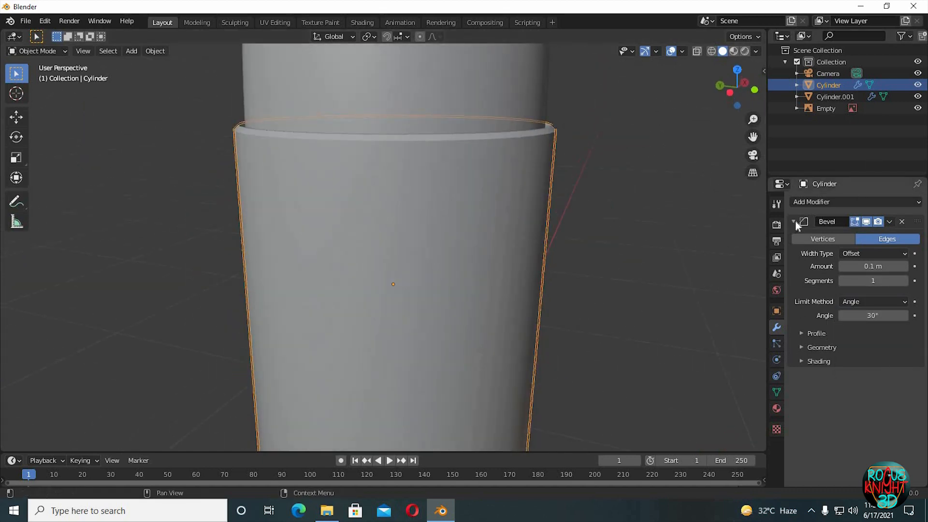
- Add a Subdivision Surface modifier to the 9mm casing after its bevel
left_click(853, 202)
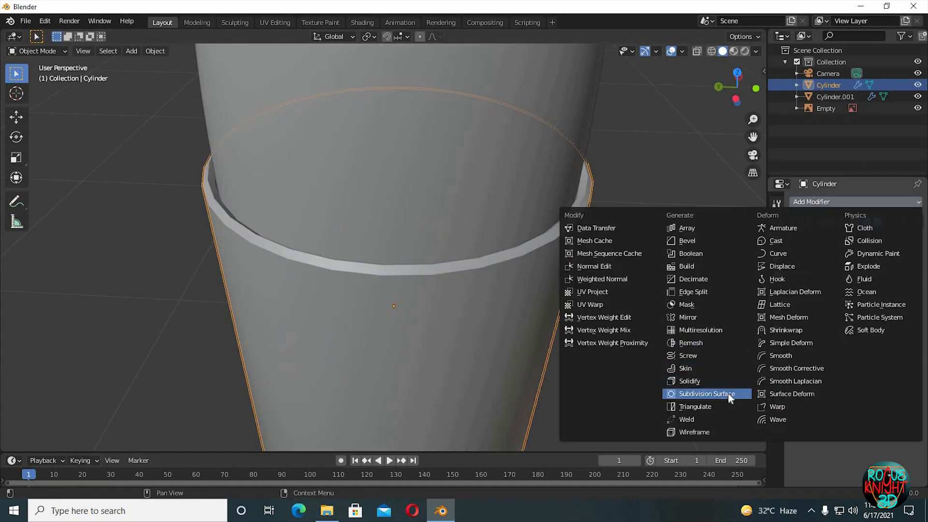
left_click(704, 393)
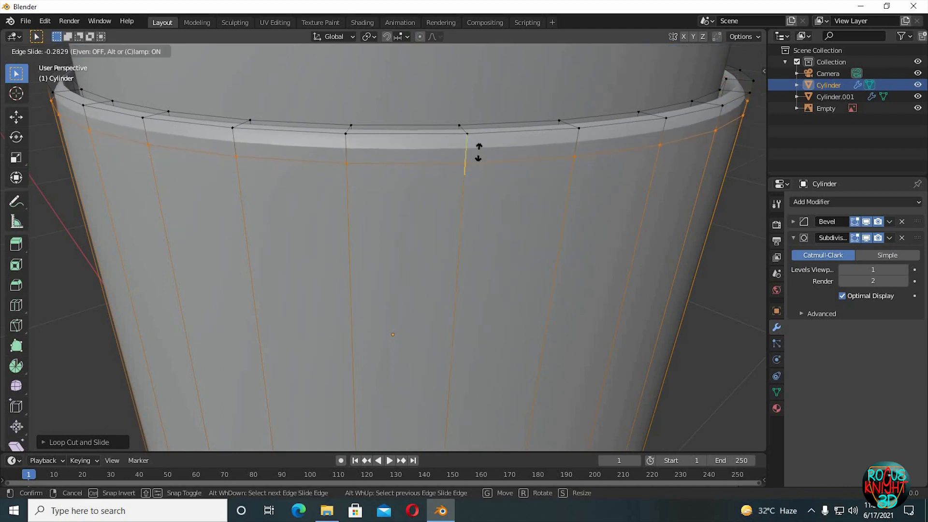
mouse_move(478, 285)
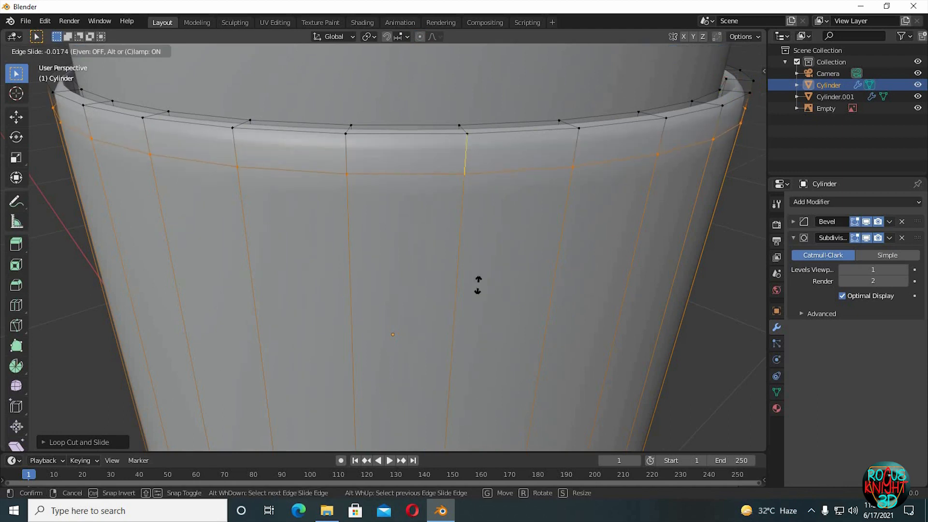
mouse_move(468, 155)
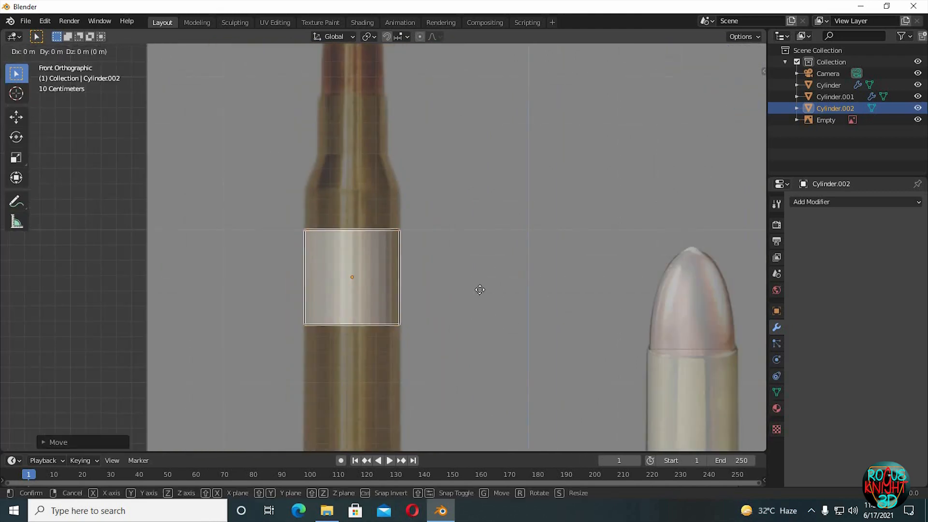
- Edit the new cylinder's mesh and resize it to the reference cartridge's width
key("Tab")
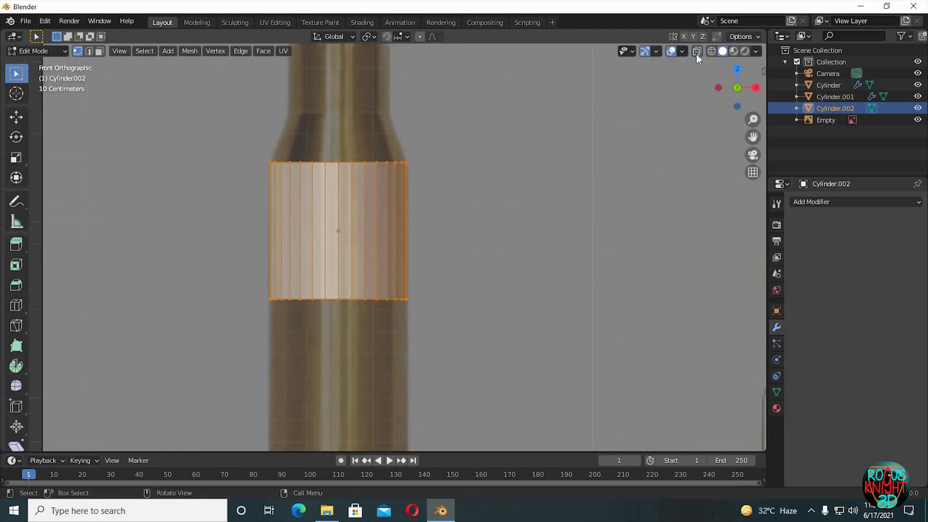
key("g")
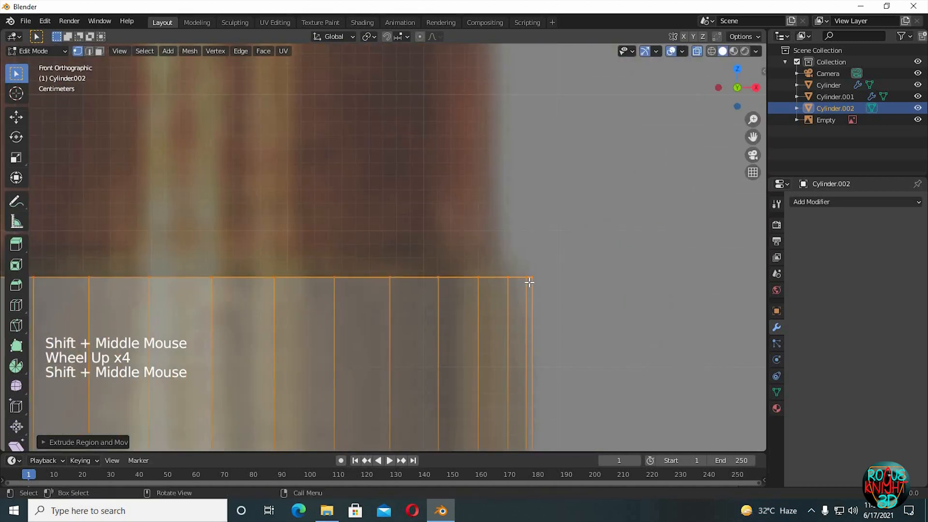
- Extrude and scale the top ring inward into a narrowing conical neck, then cap its end
scroll("down", 3)
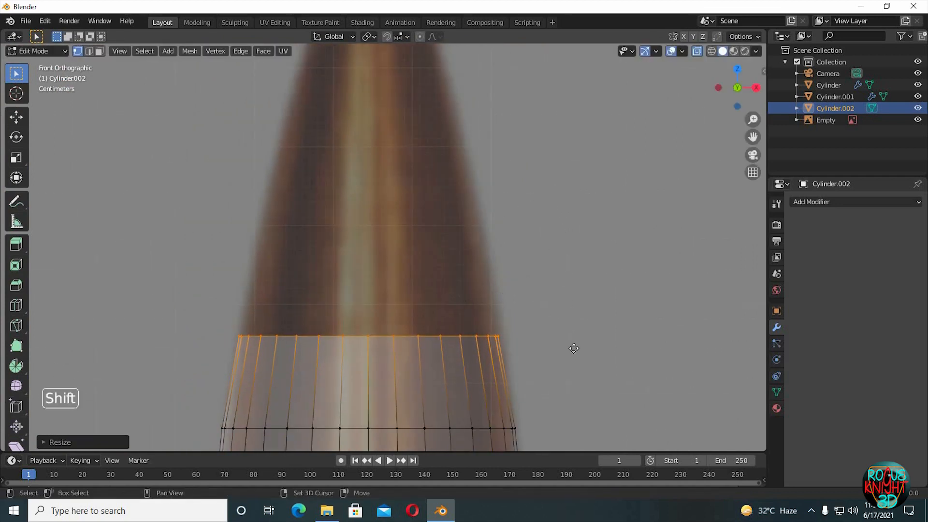
left_click_drag(571, 349, 563, 346)
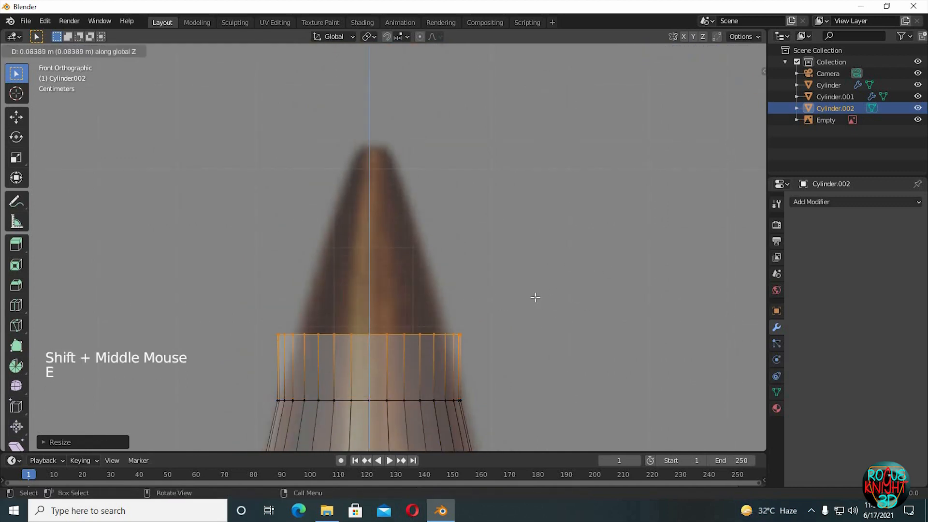
key("s")
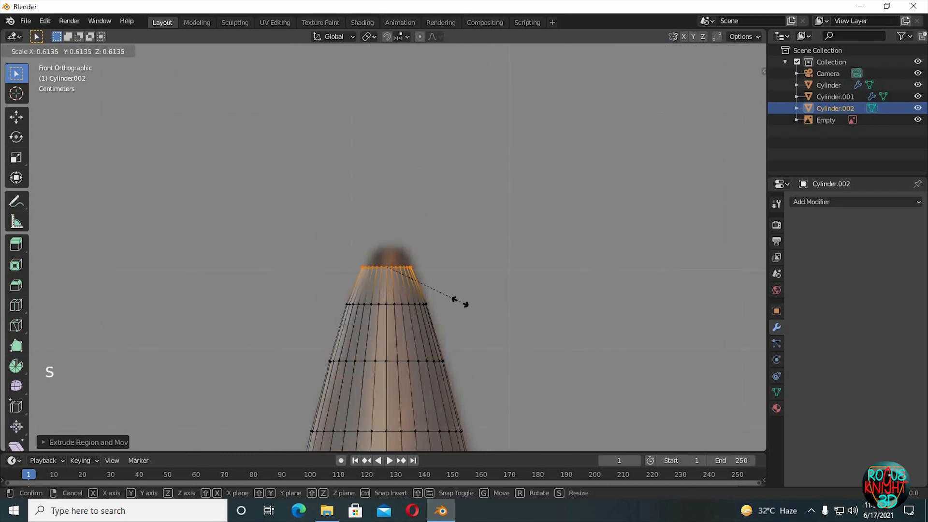
scroll("up", 3)
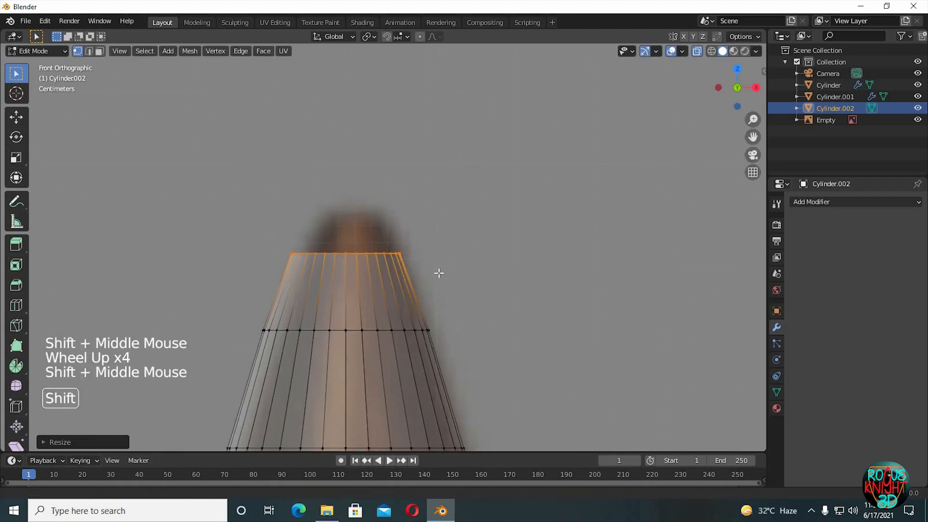
key("s")
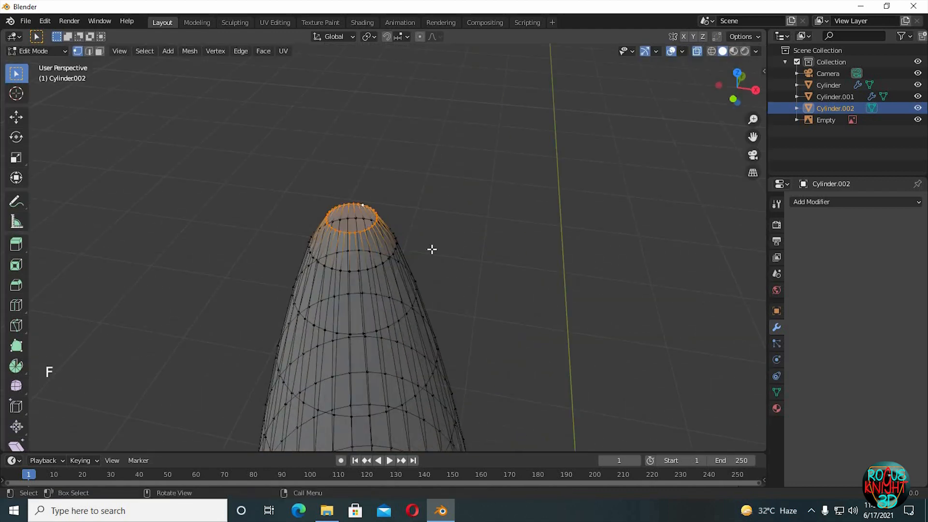
- Raise the tip's centre with proportional editing into a dome, adjust a ring and leave edit mode
left_click(263, 52)
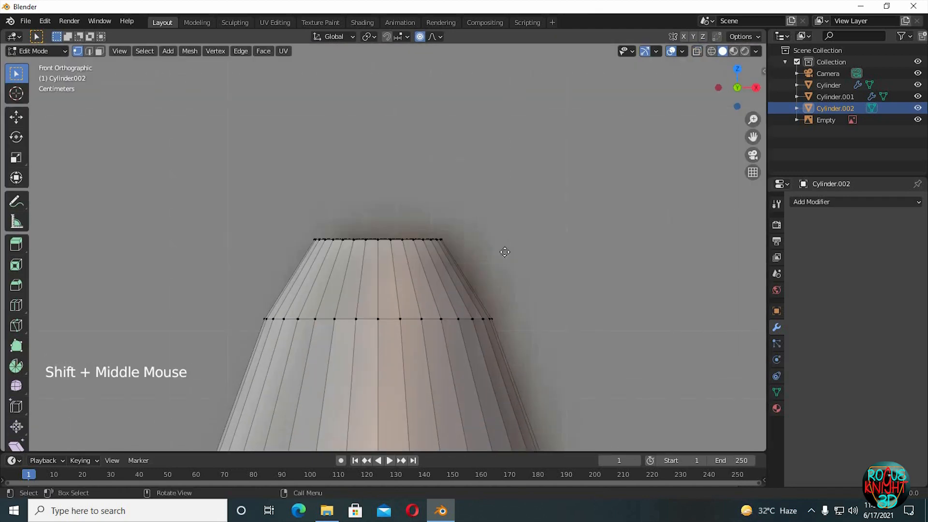
key("g")
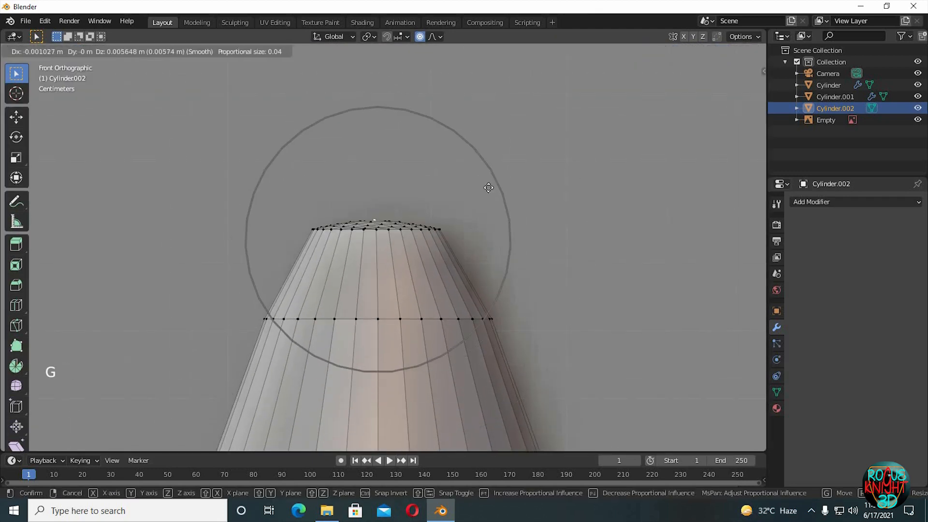
mouse_move(487, 181)
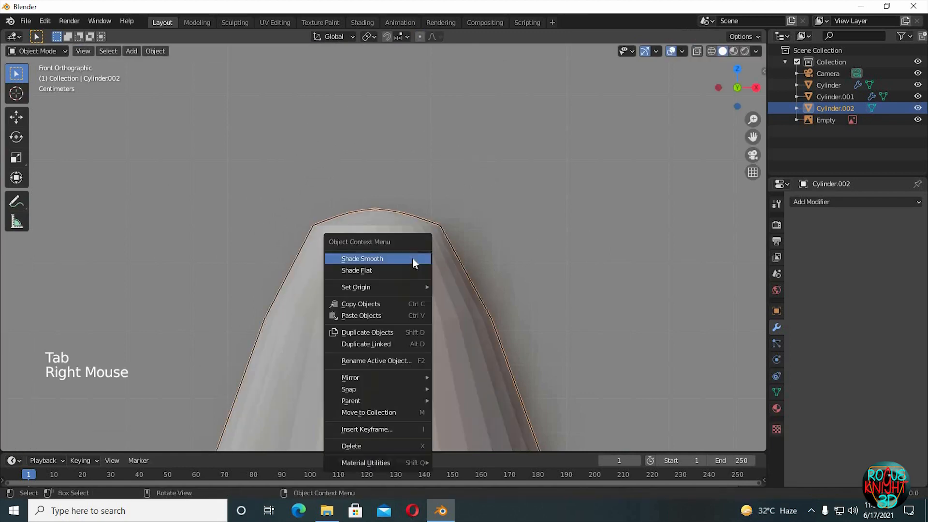
mouse_move(412, 282)
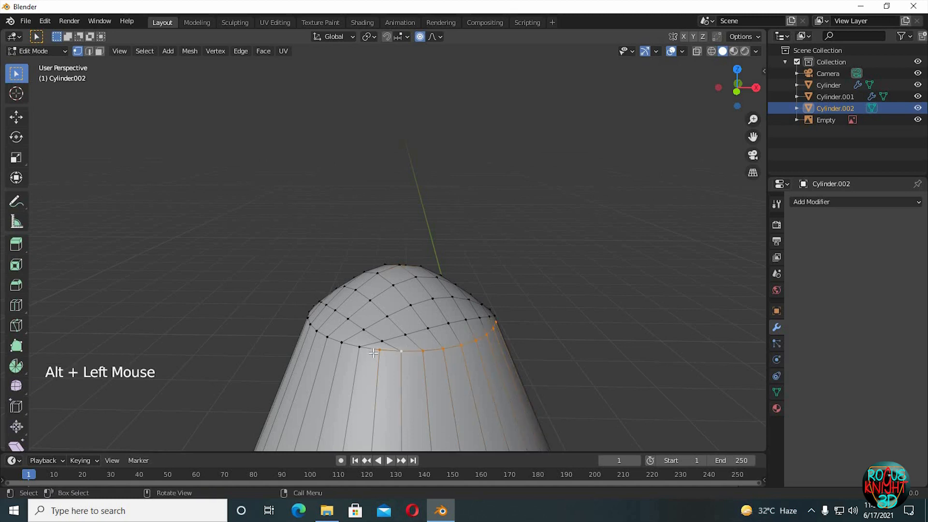
key("g")
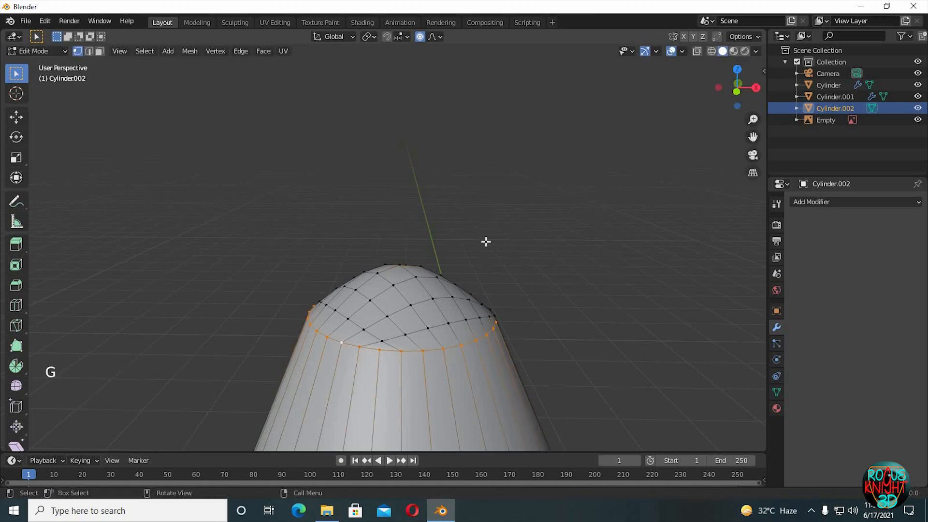
key("Tab")
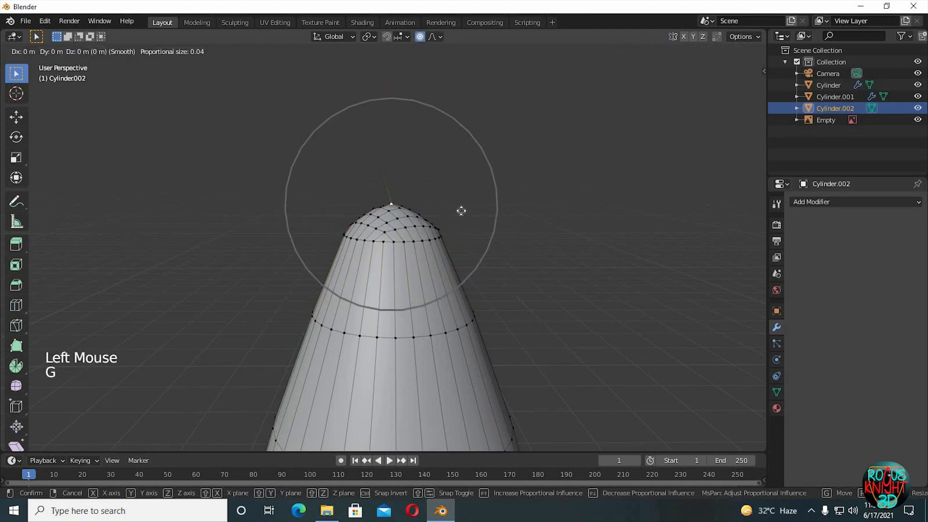
key("Tab")
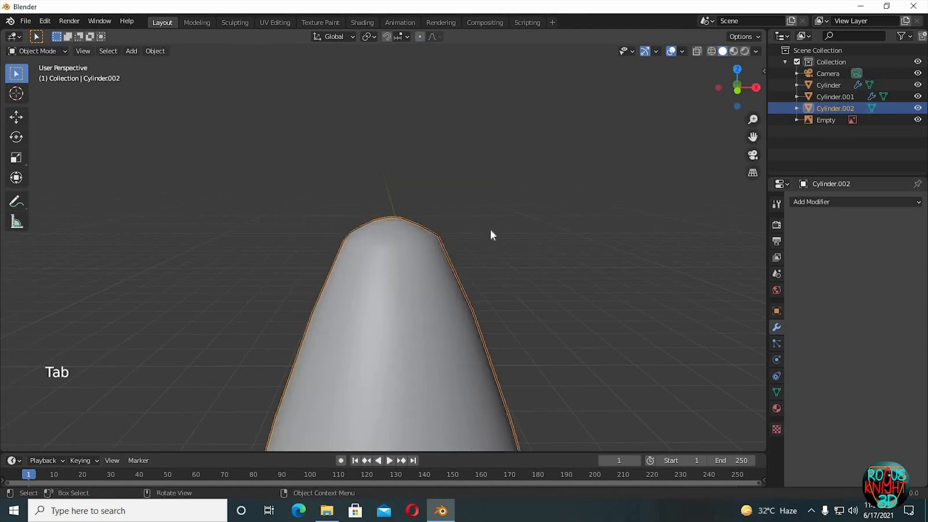
scroll("down", 3)
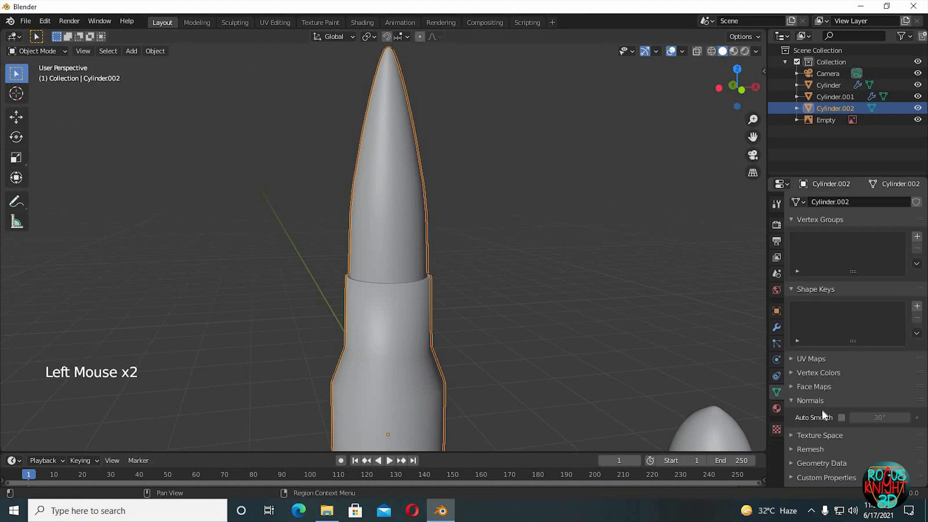
- Turn on Auto Smooth, add subdivision smoothing and limit the cartridge bevel by Angle
left_click(842, 418)
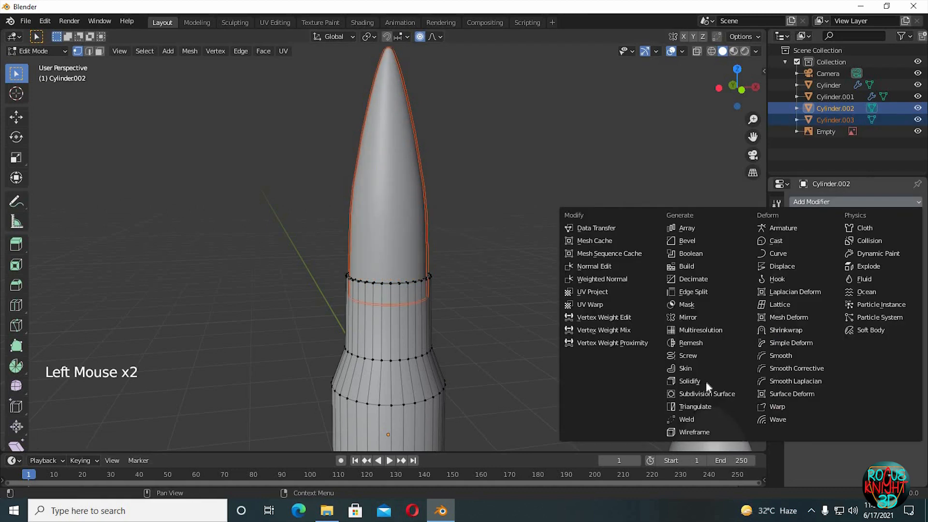
left_click(709, 394)
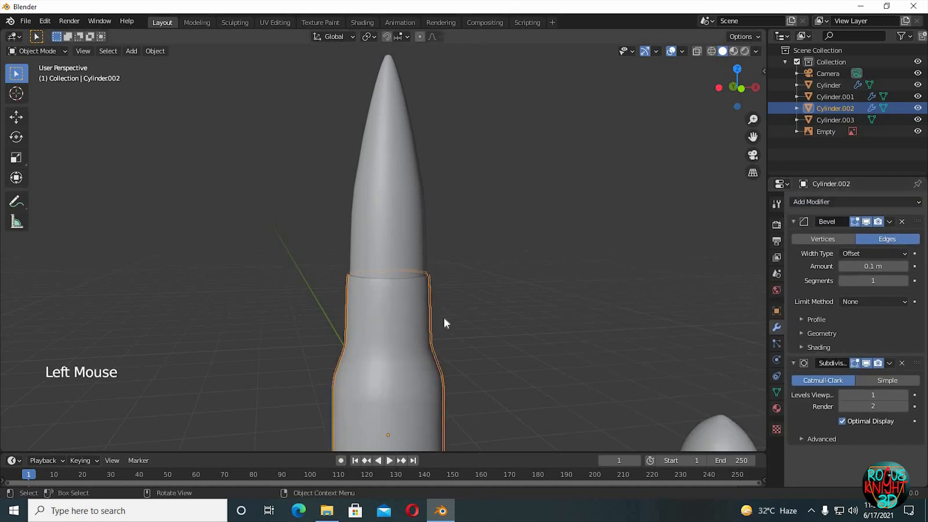
left_click(873, 302)
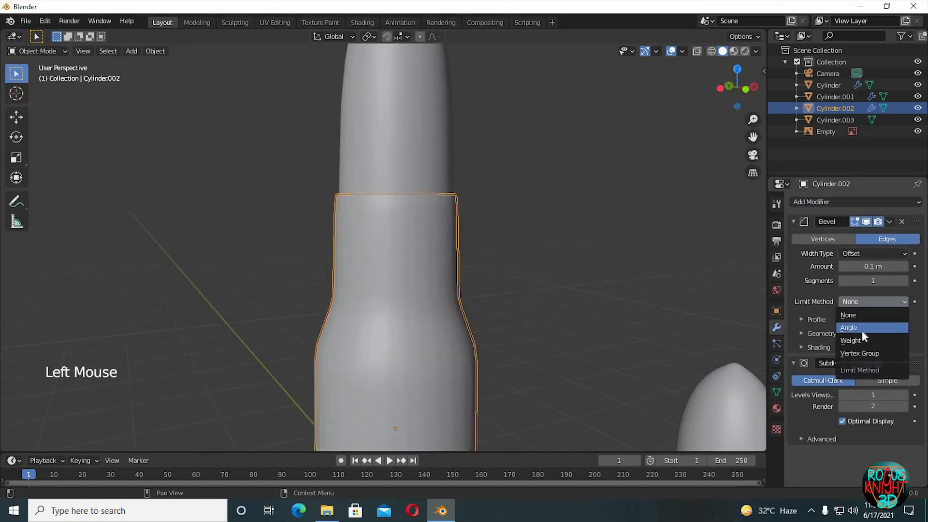
left_click(834, 120)
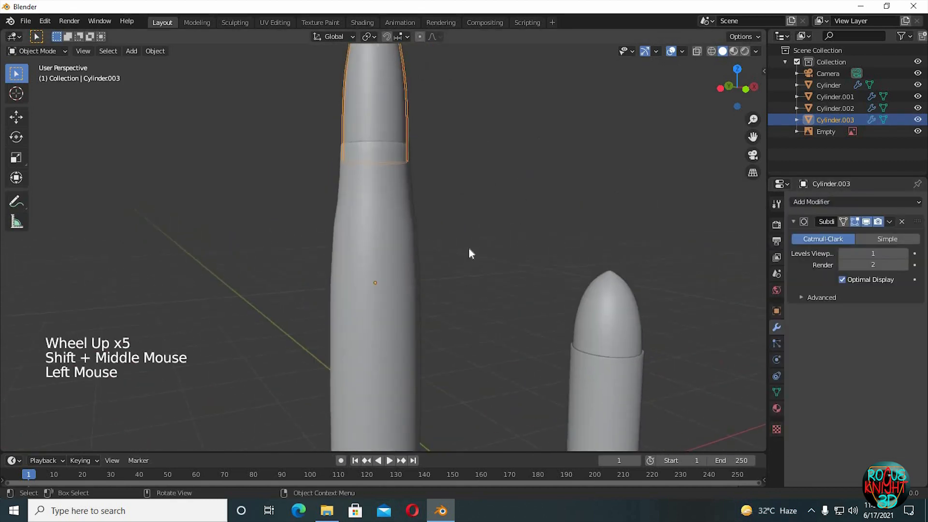
- Cut supporting edge loops near Cylinder.002's base and slide them to the rim
key("Tab")
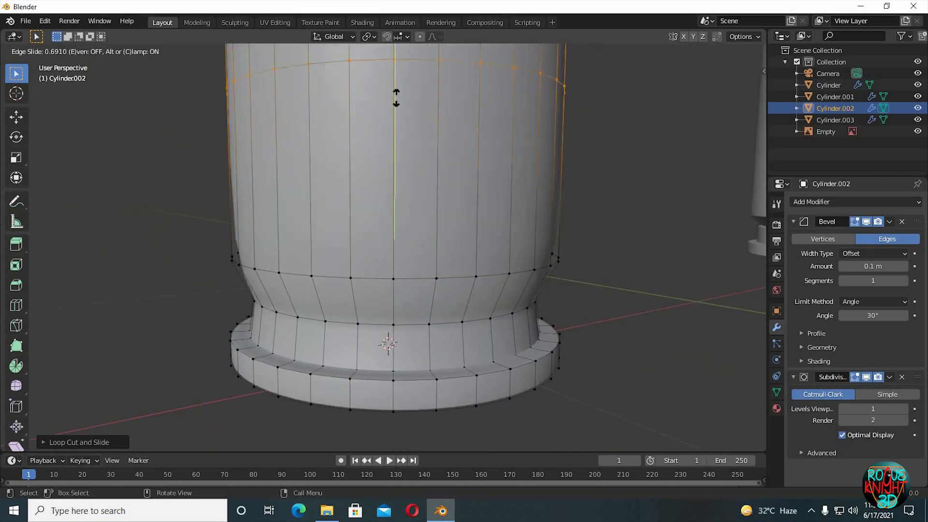
key("ctrl+r")
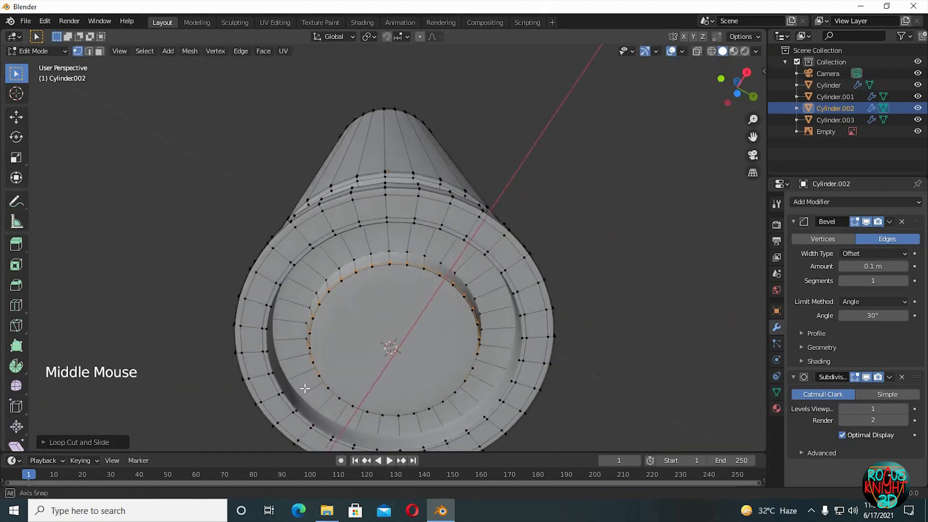
scroll("down", 3)
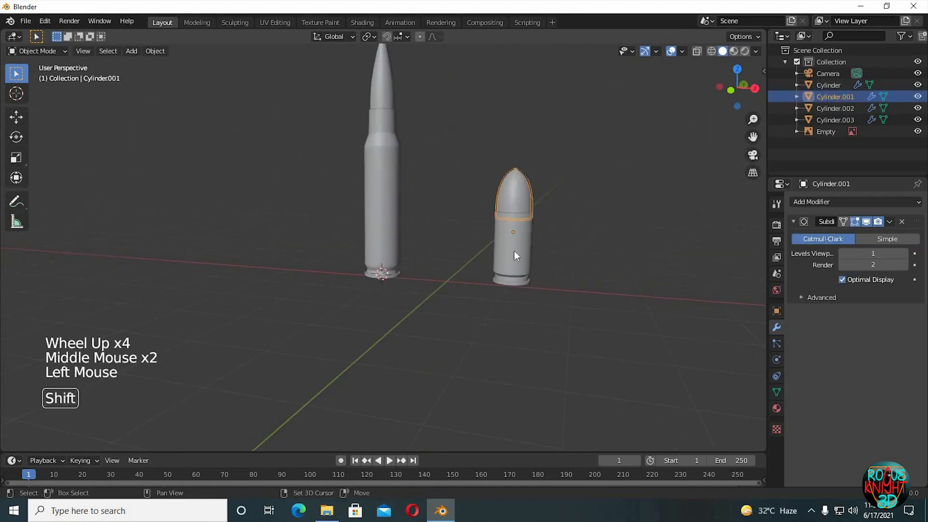
- Parent each bullet tip to its casing with Object (Keep Transform)
key("ctrl+p")
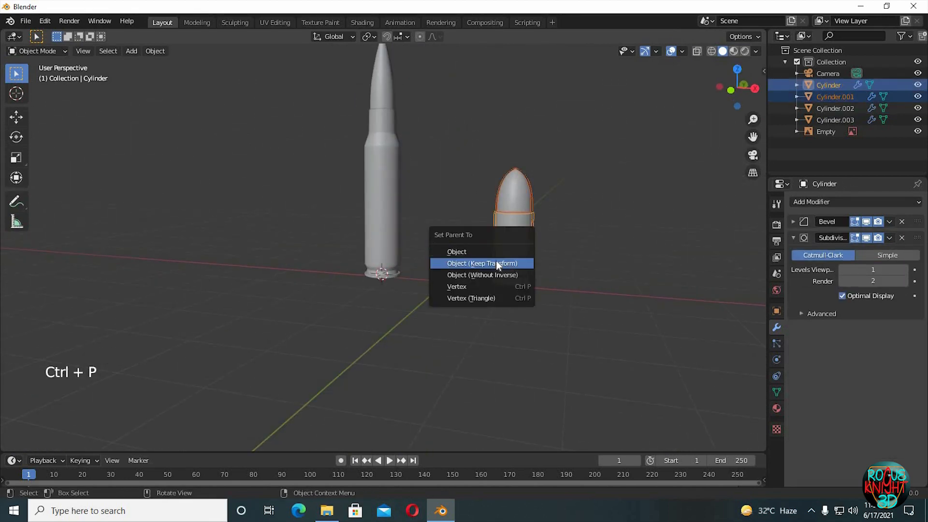
mouse_move(368, 161)
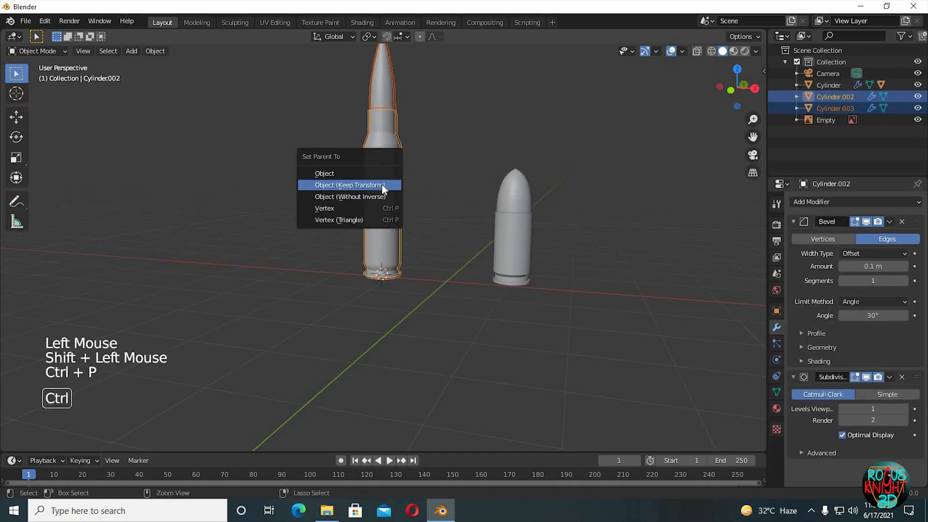
left_click(348, 184)
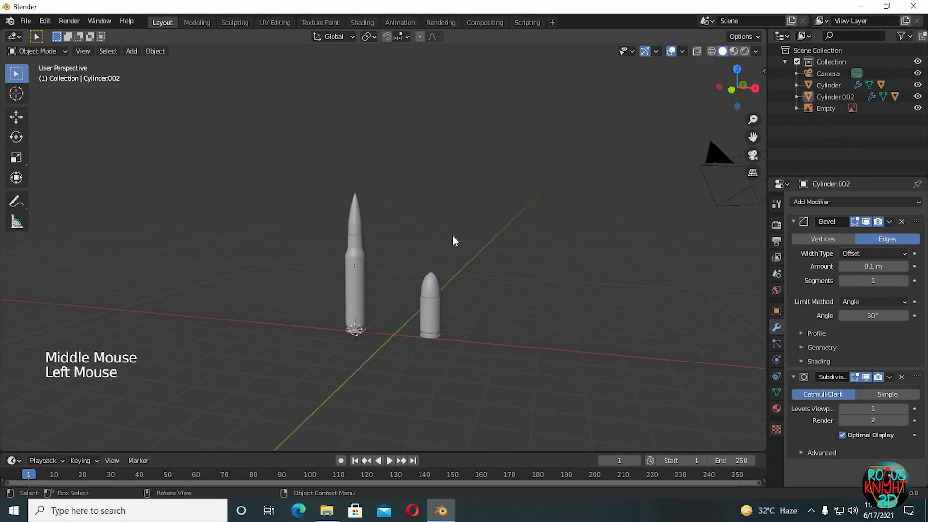
- Create a casing material in Shading with a Noise Texture (scale 0.6, detail 13) feeding Base Color
left_click(362, 20)
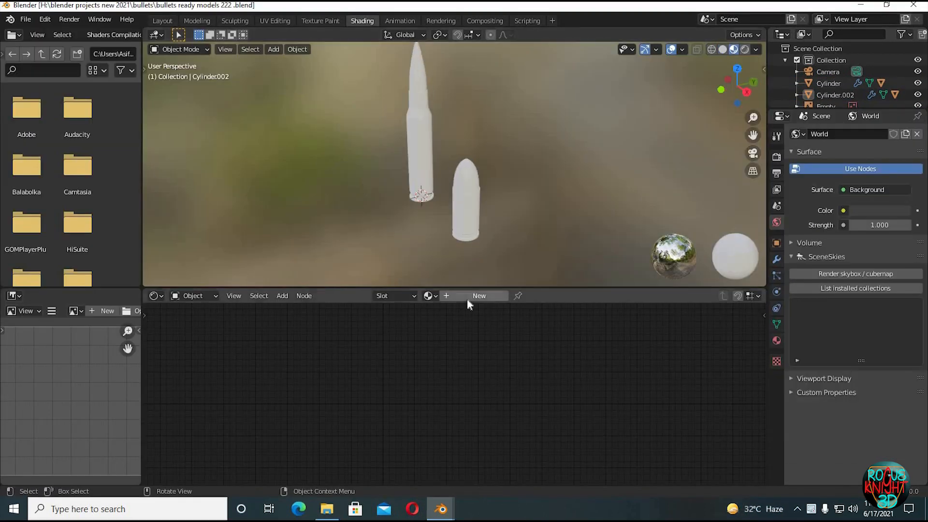
left_click(479, 296)
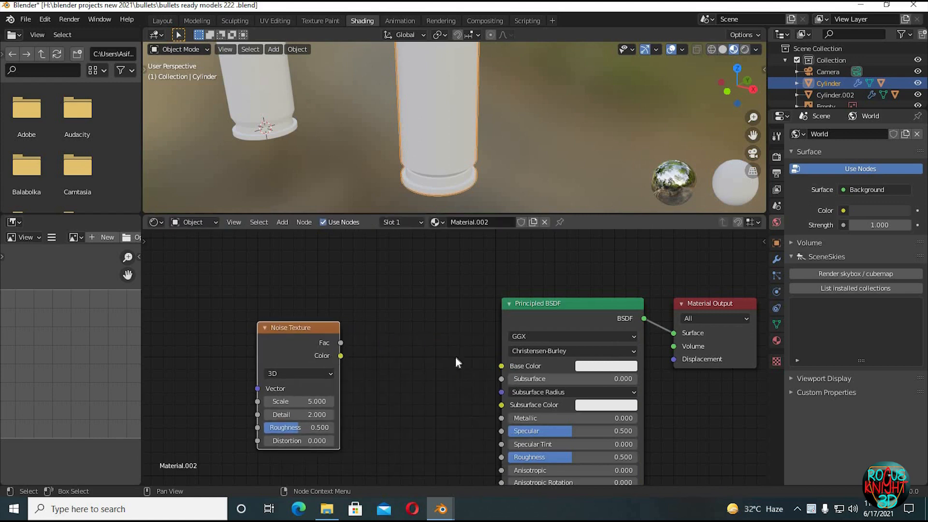
left_click_drag(340, 356, 501, 365)
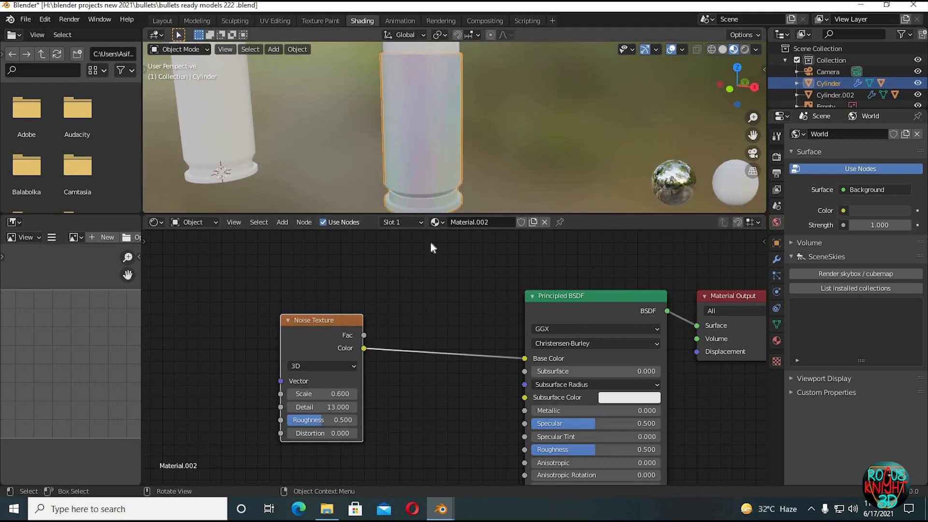
double_click(321, 433)
type("-0.200")
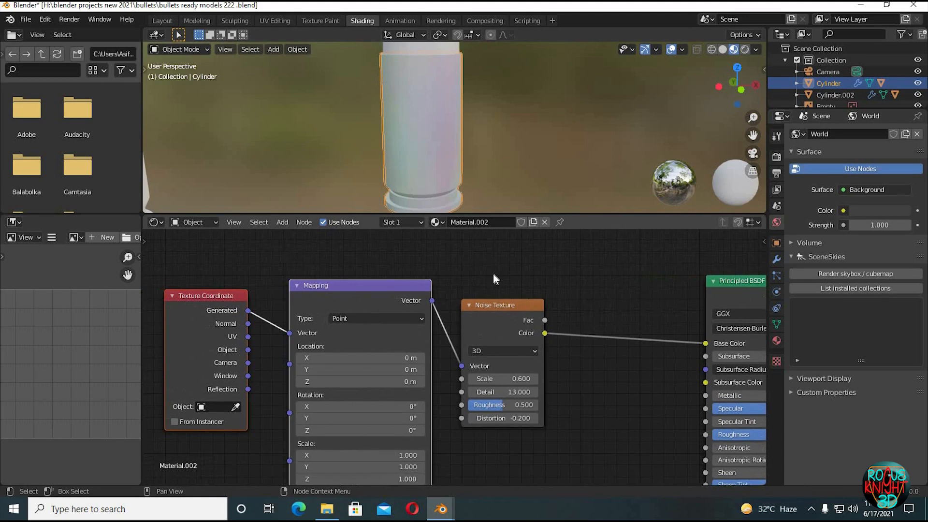
mouse_move(352, 330)
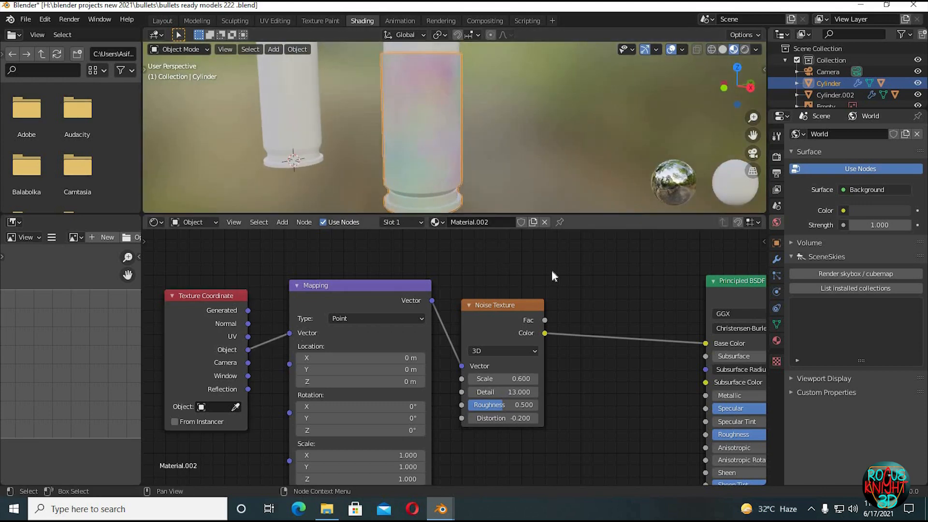
mouse_move(428, 337)
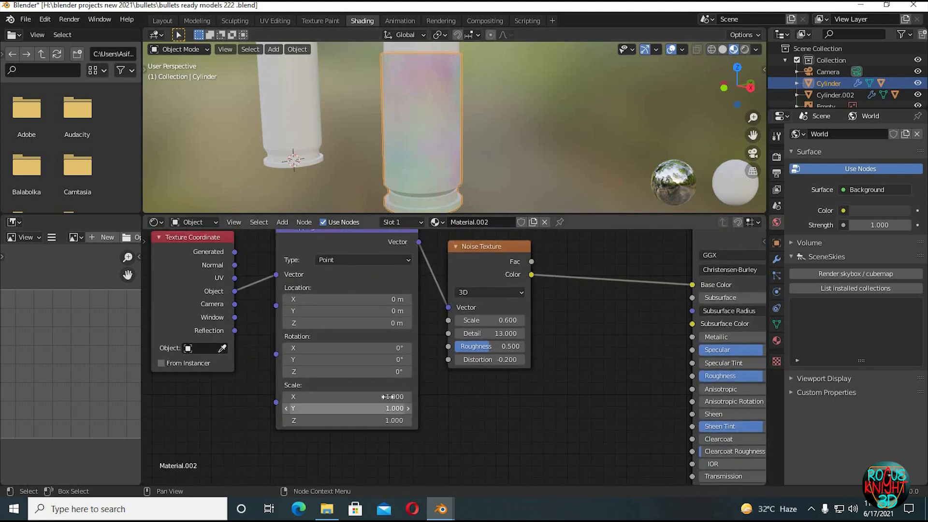
- Set the Mapping node's scale to 1.2 on every axis for the object-coordinate noise
type("1.2")
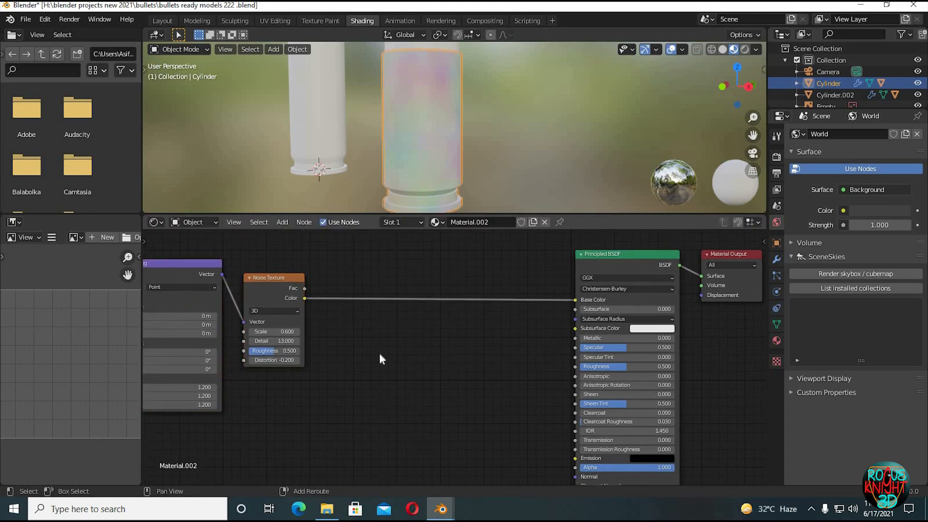
- Add a Bump node fed by the noise texture's colour output
type("bum")
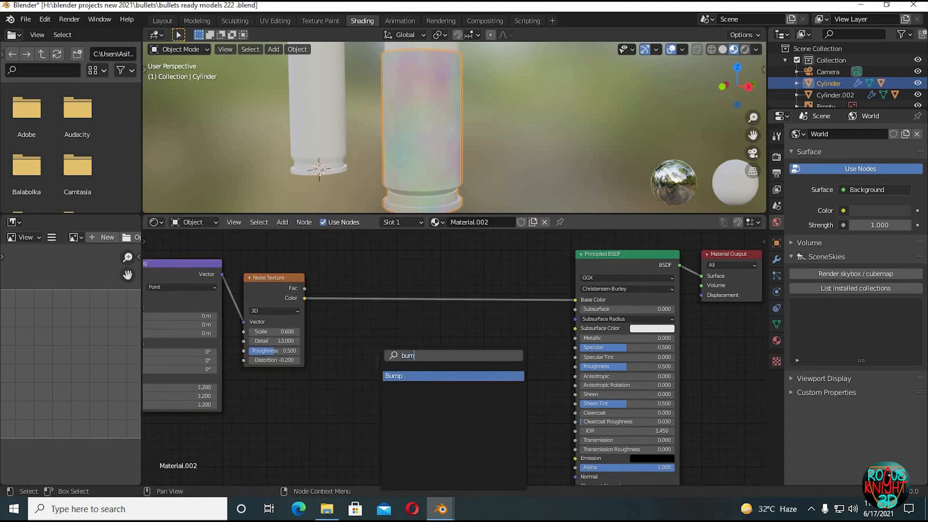
left_click(394, 376)
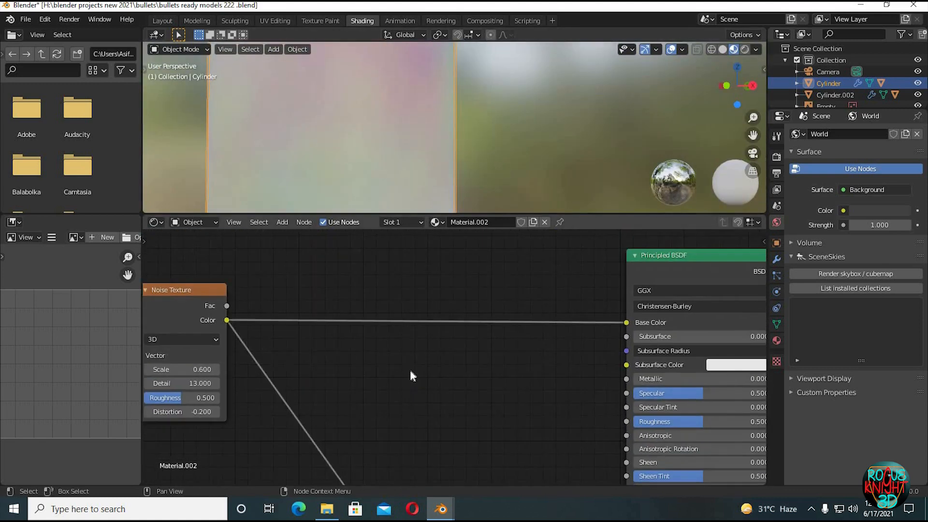
- Drop a ColorRamp onto the noise link and give its dark stop the brass hex code from the note
left_click(413, 376)
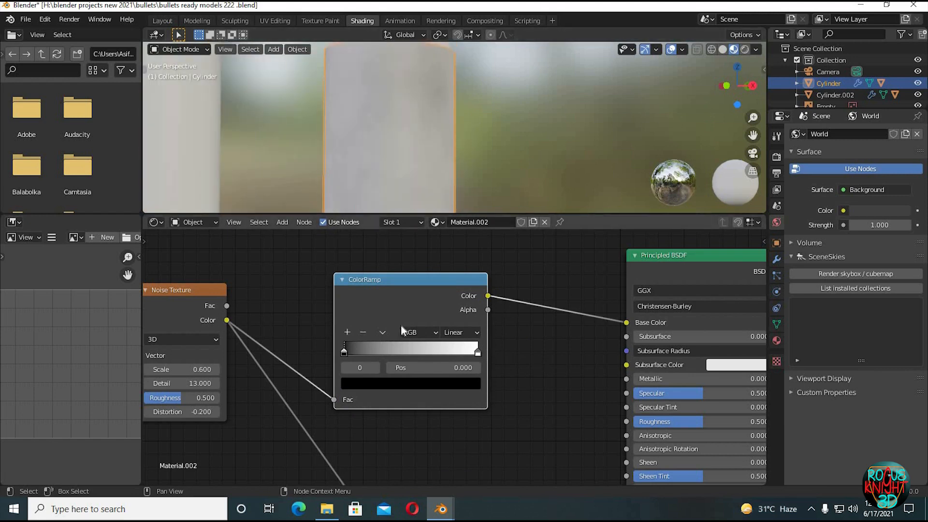
left_click(326, 508)
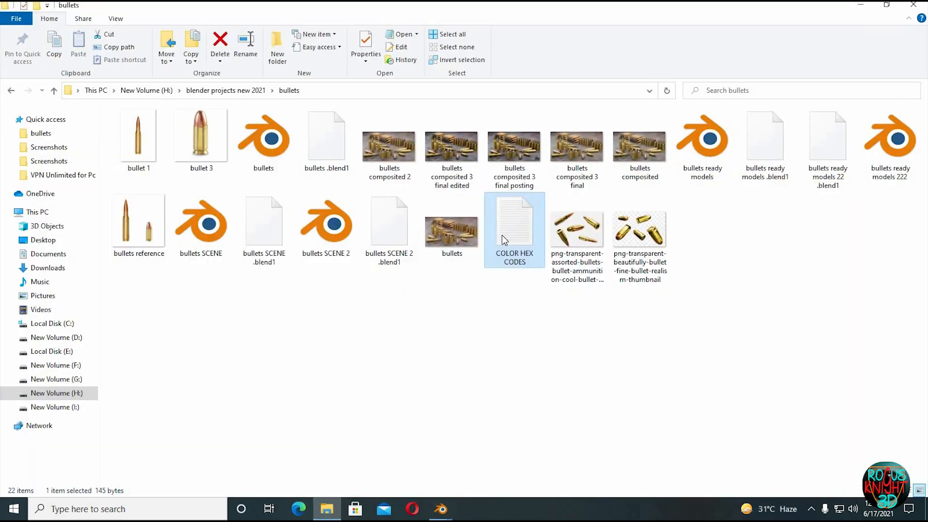
double_click(514, 230)
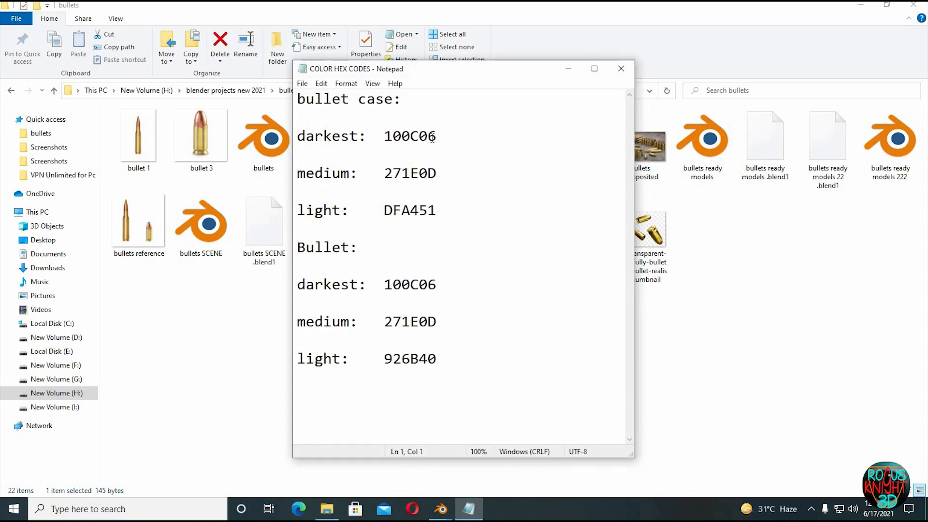
left_click(439, 510)
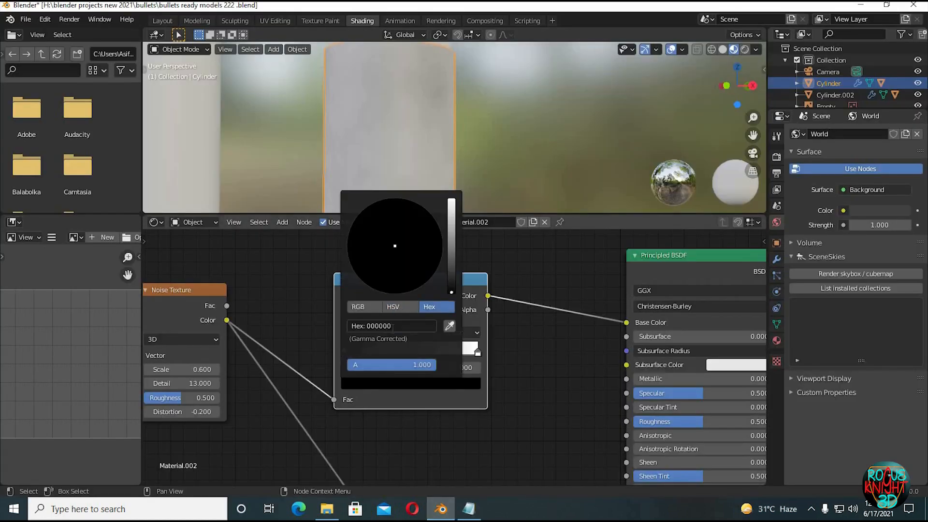
left_click(376, 271)
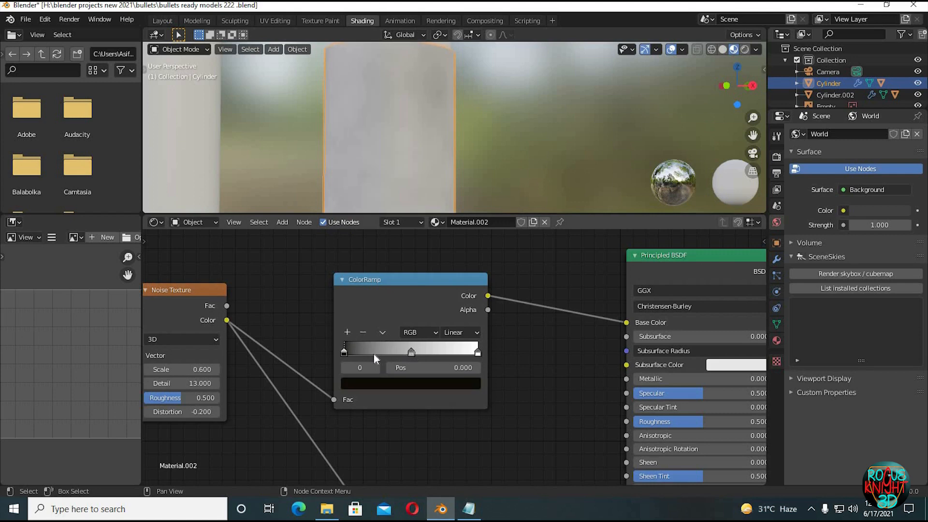
- Colour the light stop golden brass from the note and move it toward the ramp's centre
left_click(468, 509)
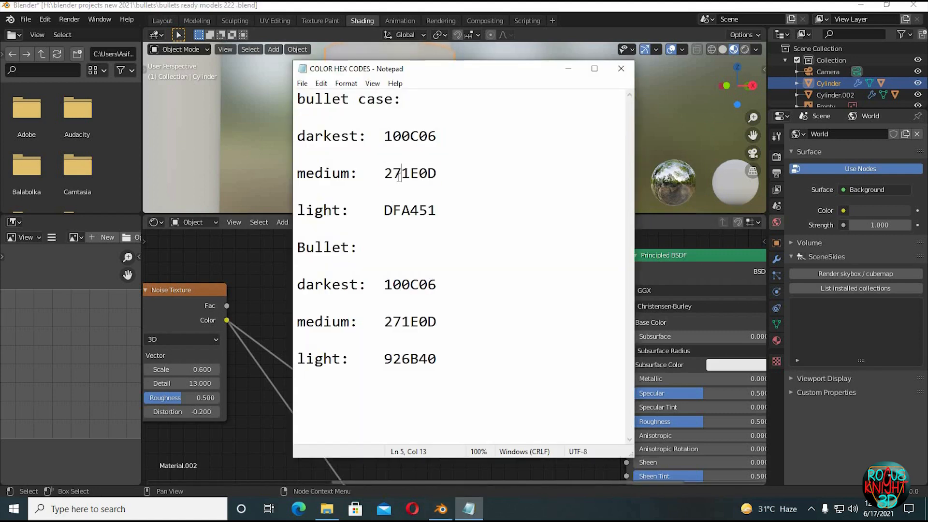
left_click(621, 69)
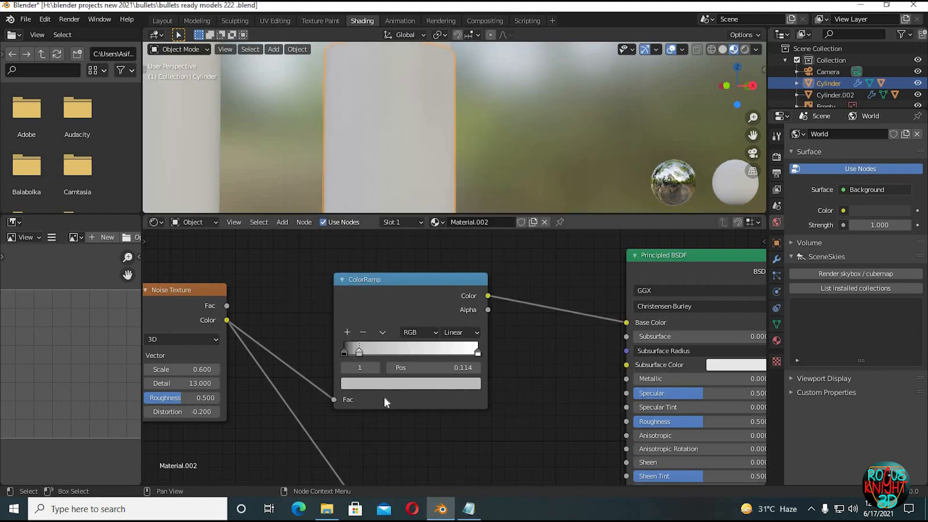
left_click(412, 383)
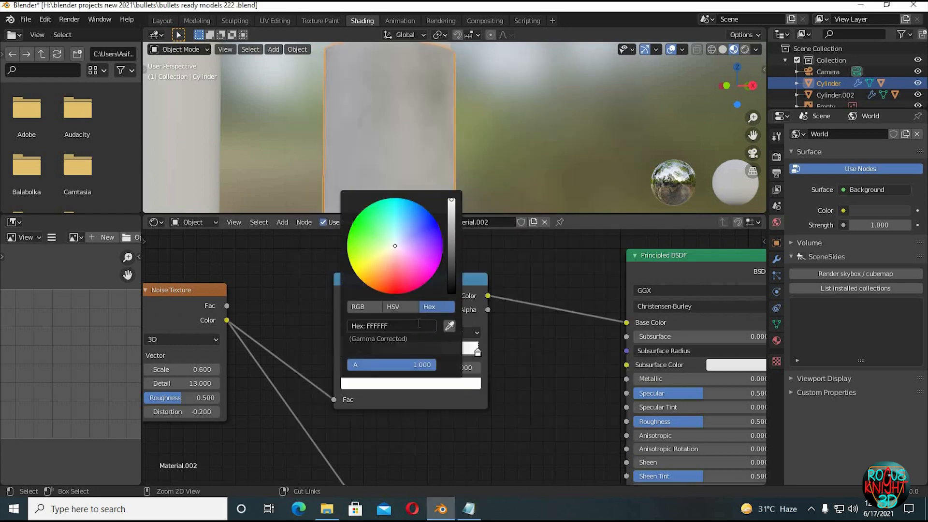
left_click(507, 129)
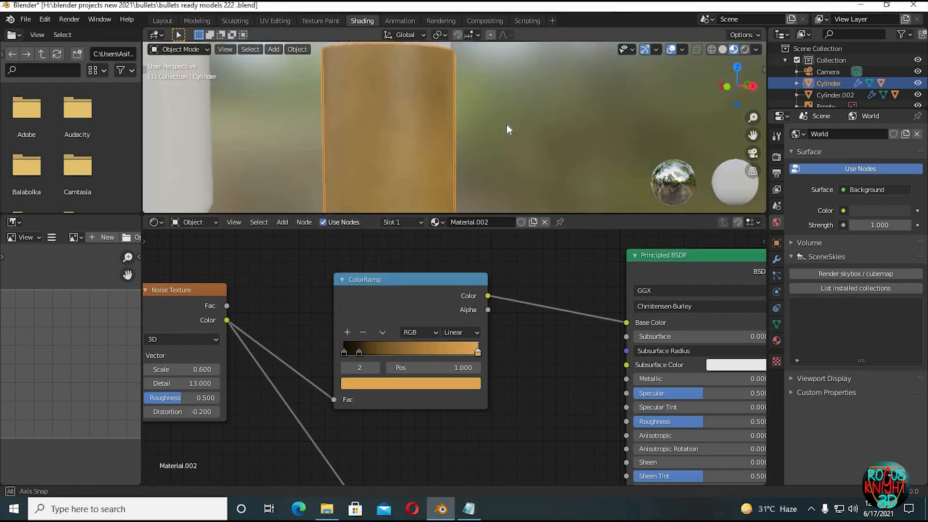
left_click_drag(506, 128, 445, 137)
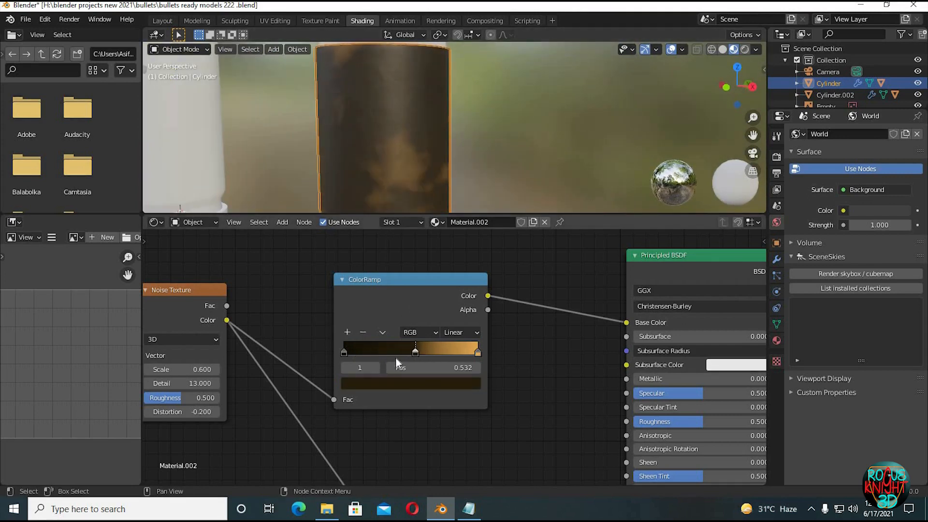
- Slide the dark stop down to about 0.145 near the ramp's start
left_click_drag(416, 351, 344, 351)
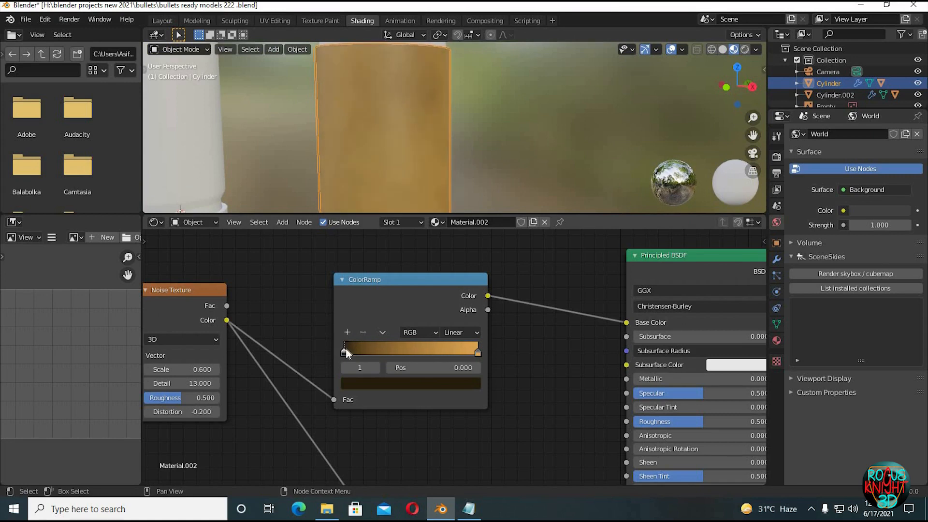
left_click_drag(343, 350, 365, 350)
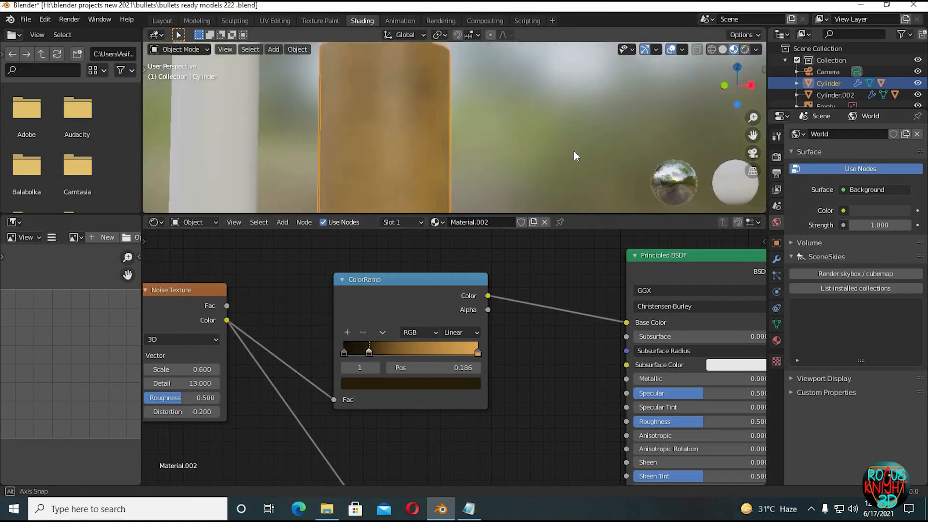
left_click_drag(370, 348, 363, 352)
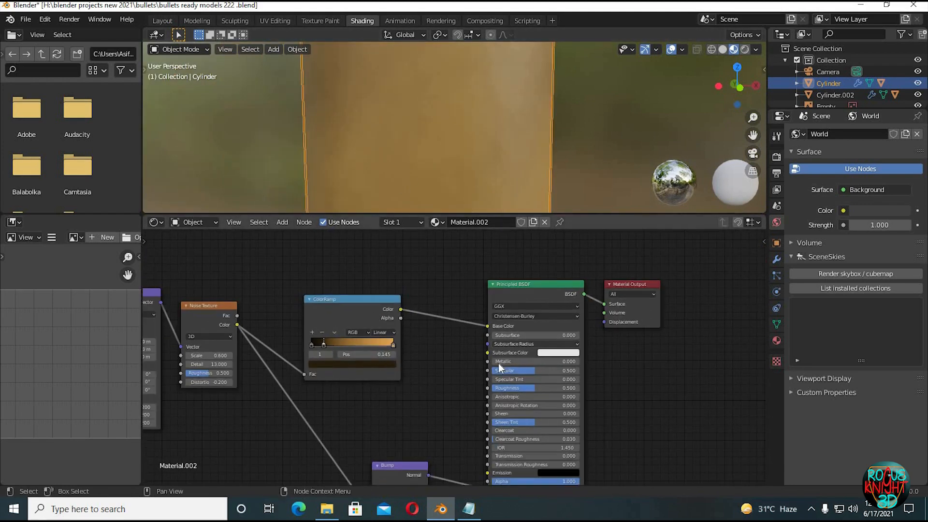
- Raise Metallic and Specular to 0.8 and set Roughness to 0.35 on the casing's Principled BSDF
left_click(518, 361)
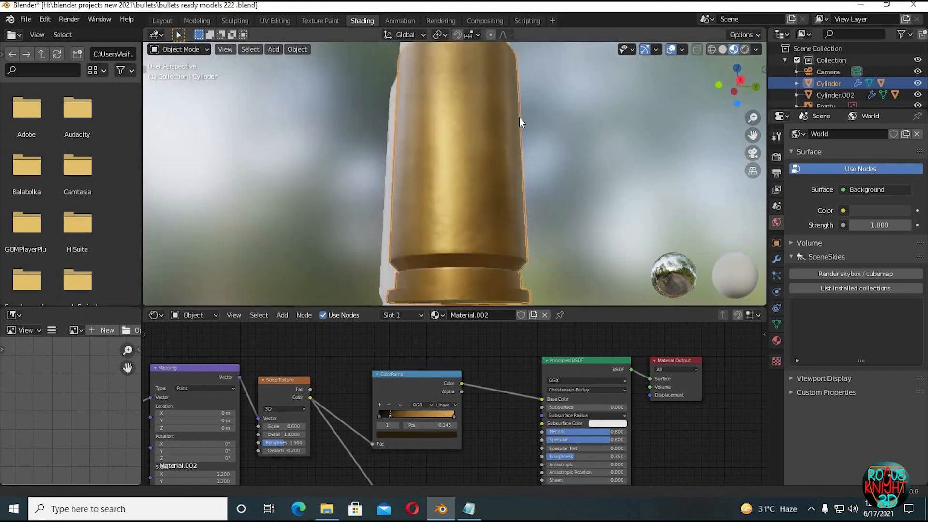
- Assign Material.002 to the 9mm tip and make it a single-user copy
left_click_drag(521, 123, 490, 142)
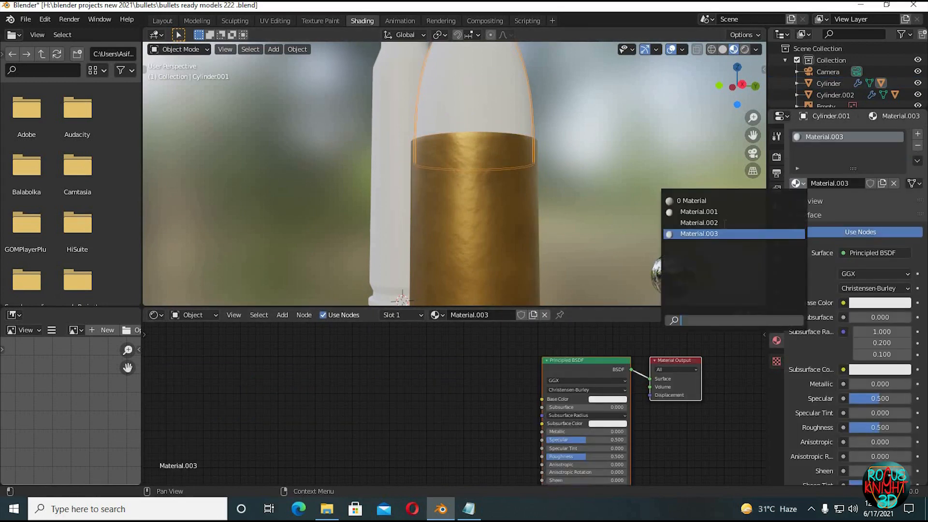
left_click(698, 222)
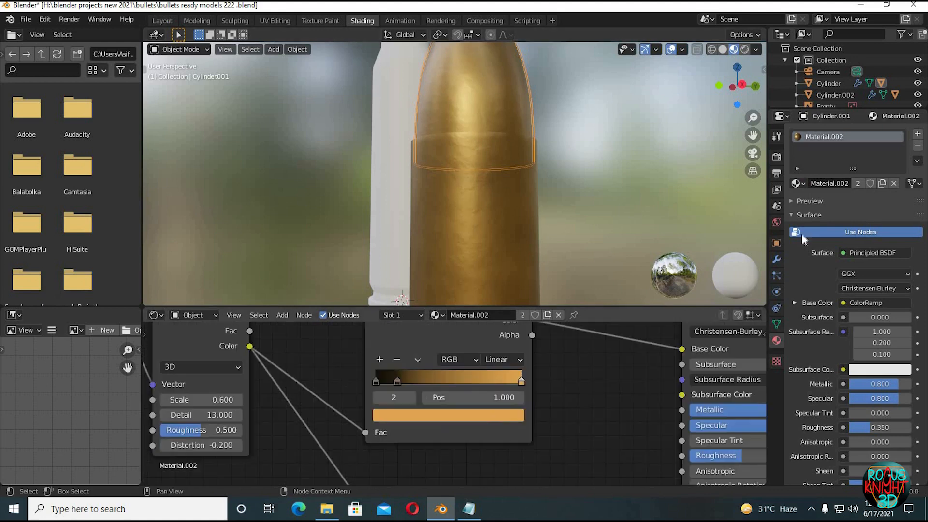
left_click(883, 183)
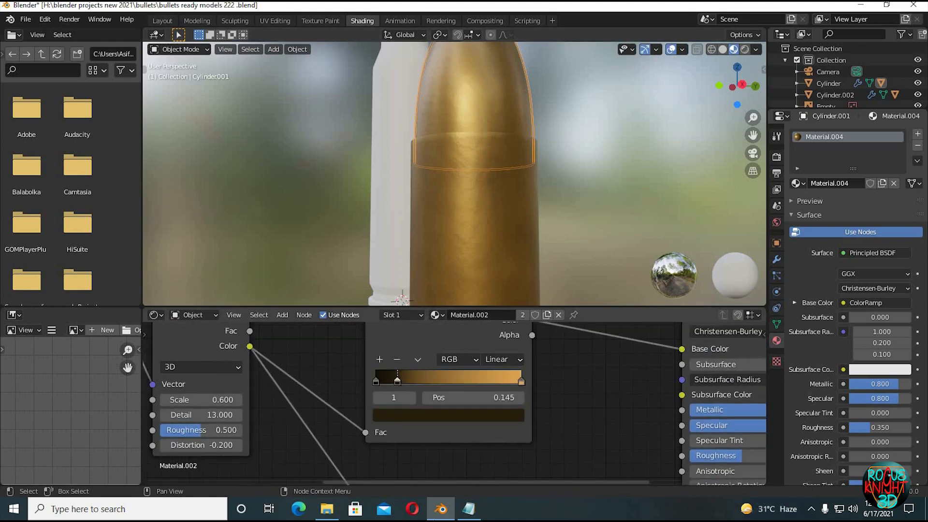
- Rename the copy 'bullet' and recolour its ramp stops with the darker bullet hex codes
double_click(410, 284)
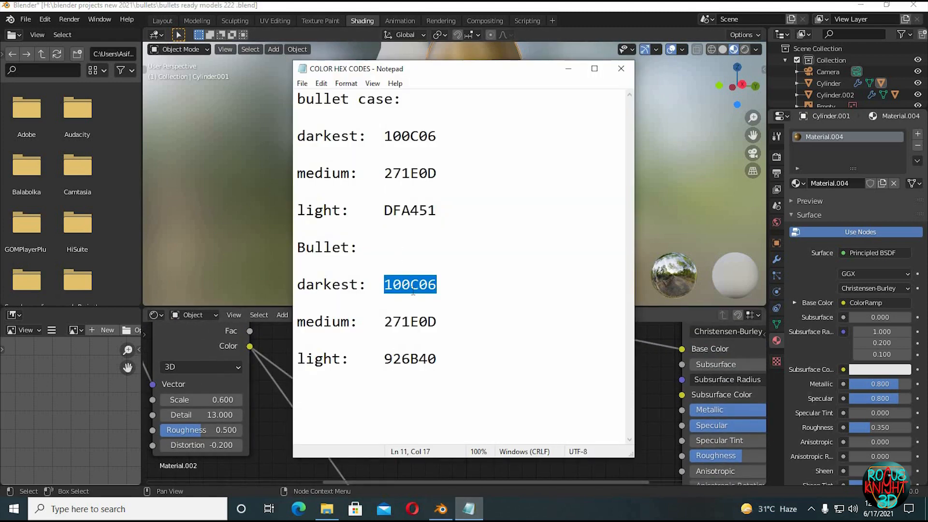
double_click(410, 358)
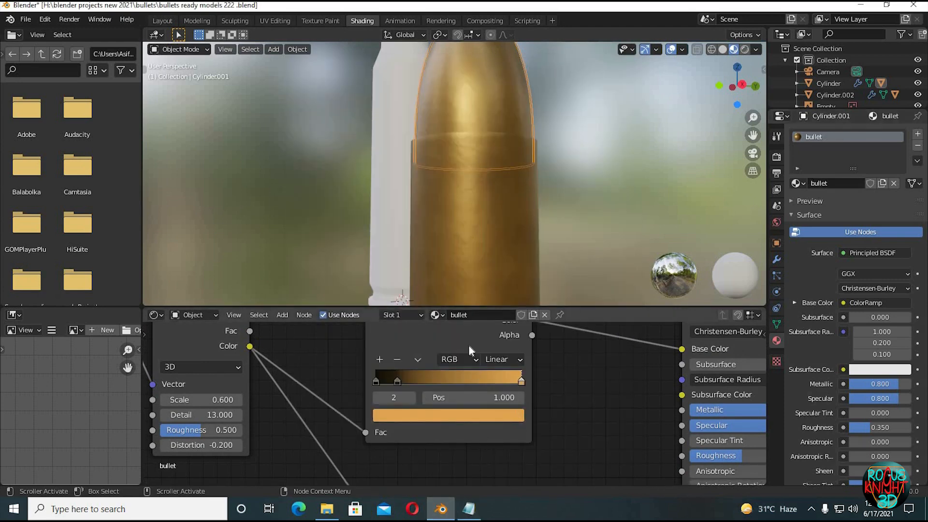
left_click(448, 415)
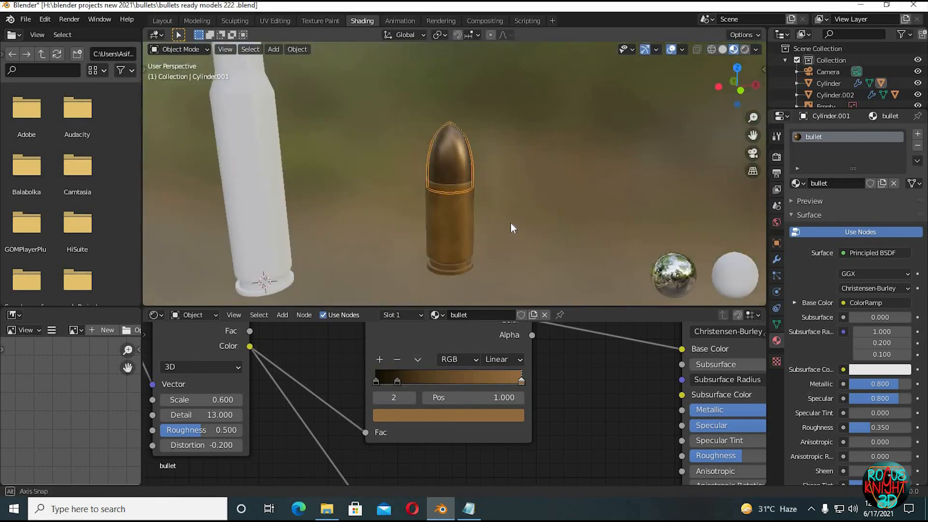
left_click_drag(510, 228, 404, 210)
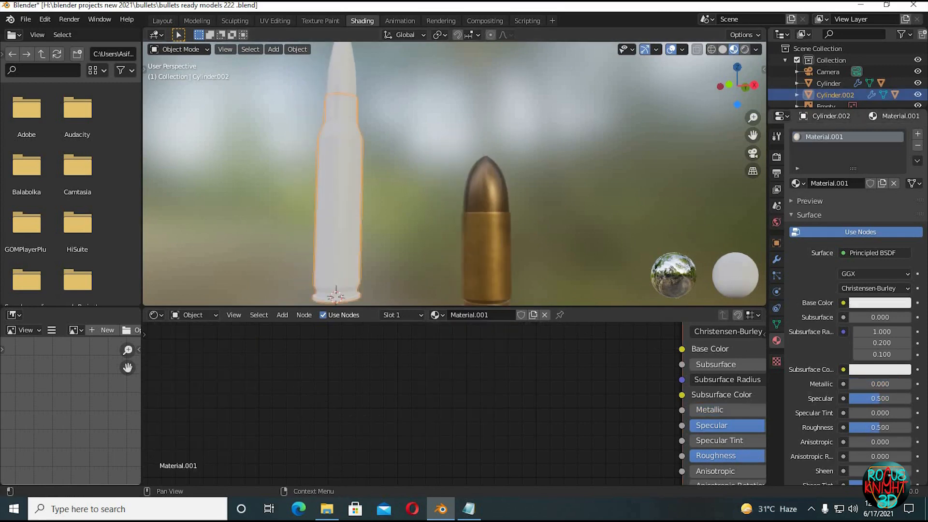
- Assign Material.002 to the rifle casing as 'bullet casing' and the 'bullet' material to the rifle tip
left_click(797, 183)
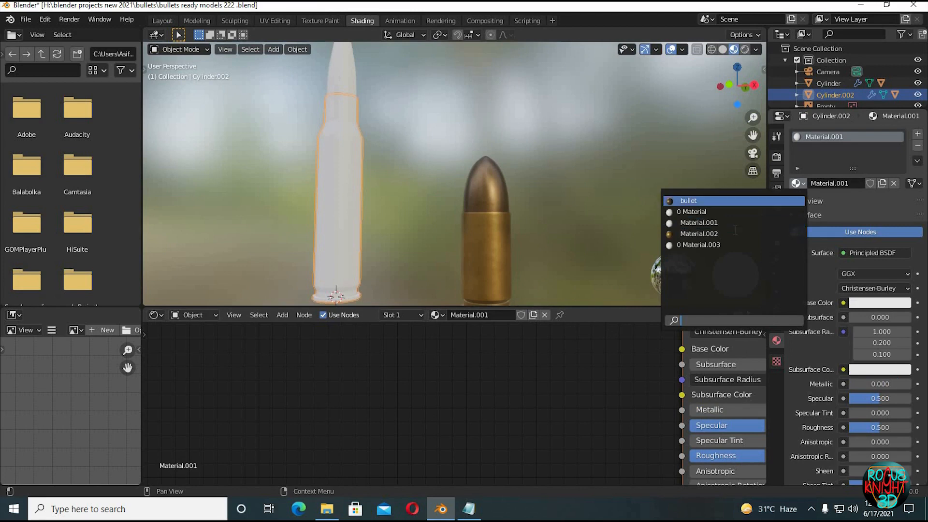
left_click(698, 233)
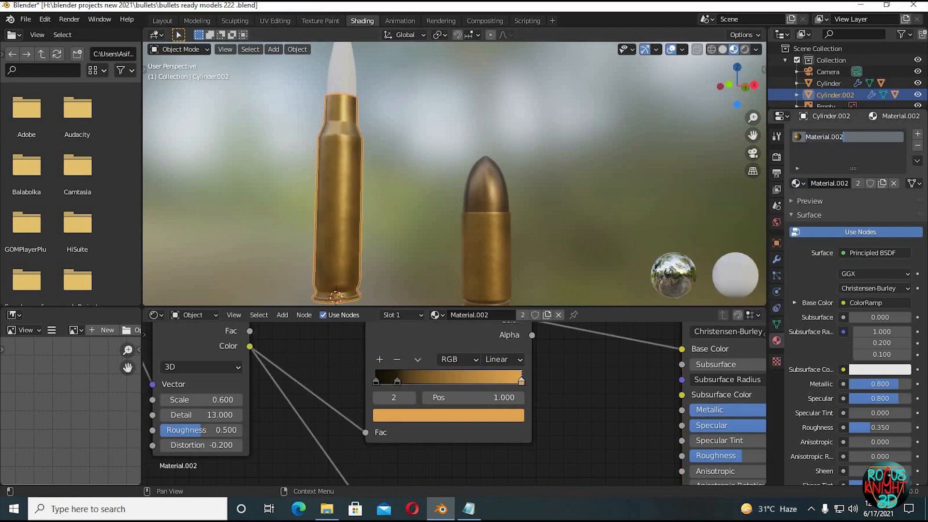
type("bullet ca")
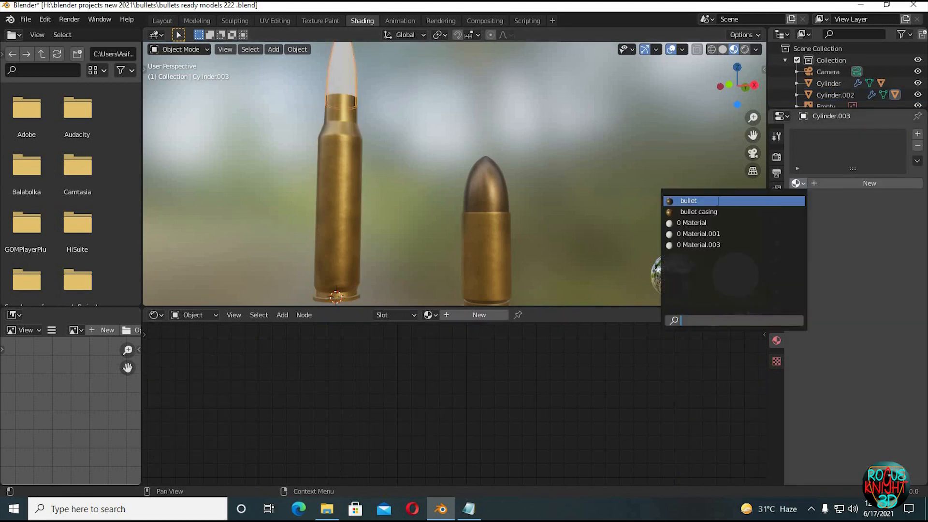
left_click(688, 201)
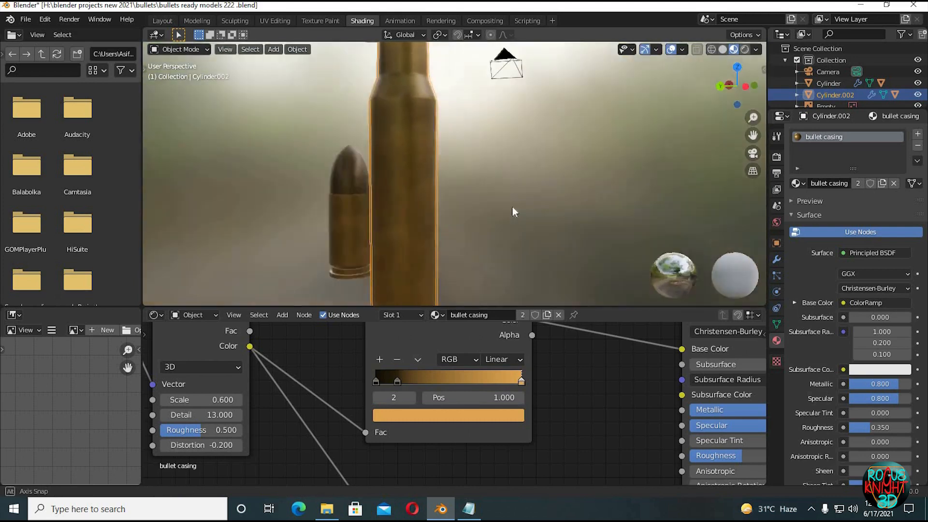
- Nudge the bullet casing ramp's dark stop back near its start
left_click_drag(512, 211, 421, 201)
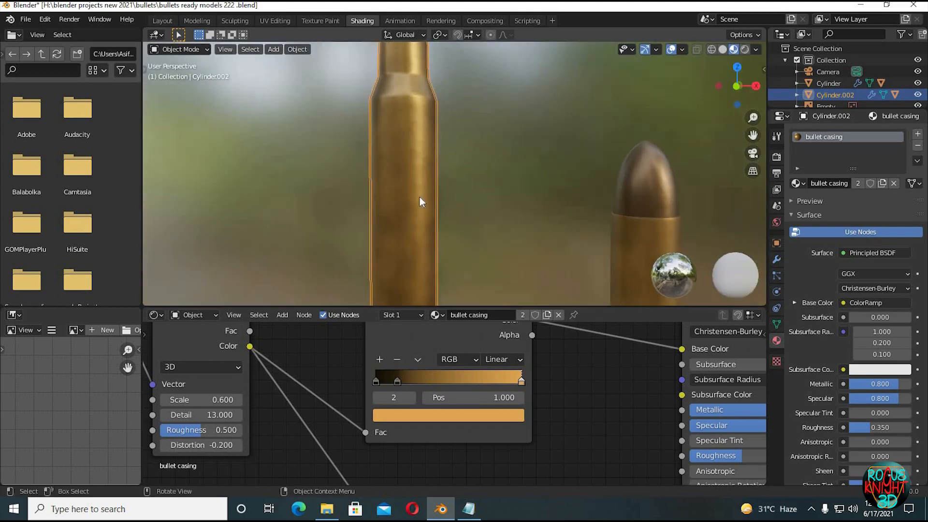
left_click_drag(519, 378, 396, 382)
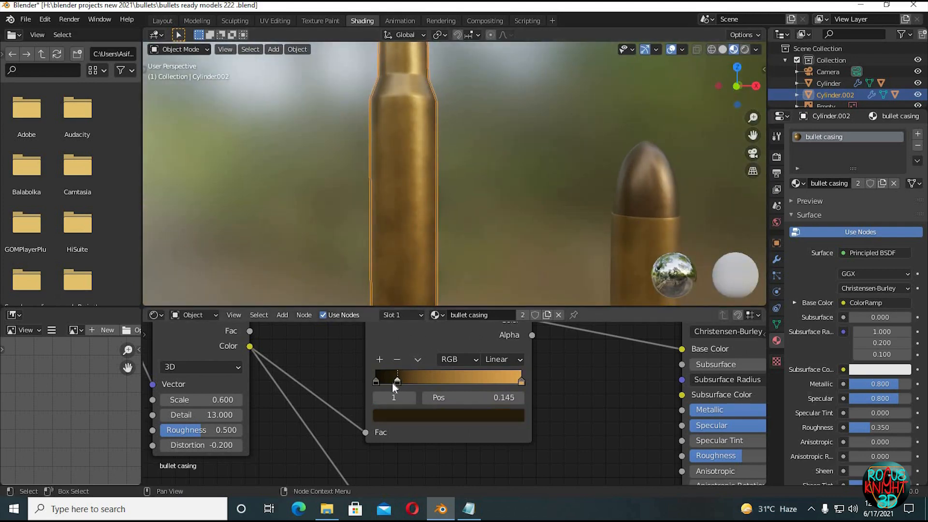
left_click_drag(396, 382, 446, 382)
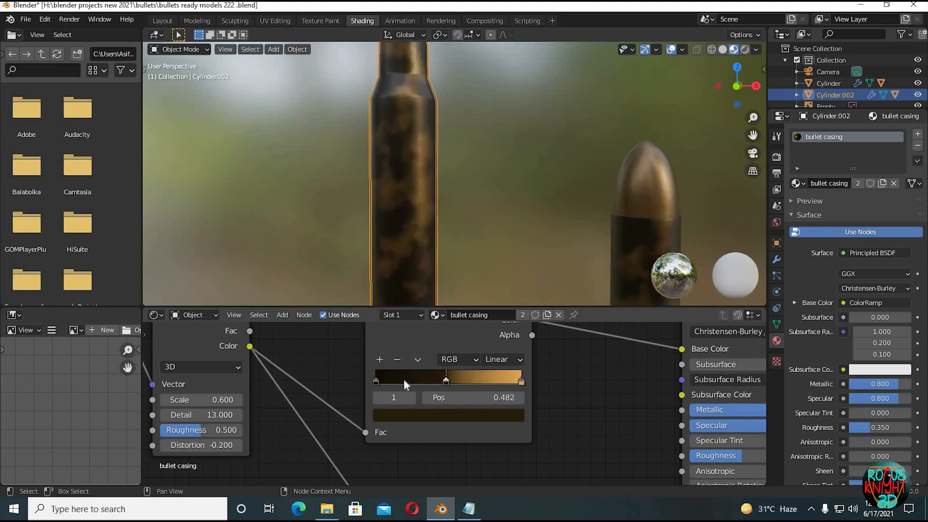
left_click_drag(446, 378, 404, 378)
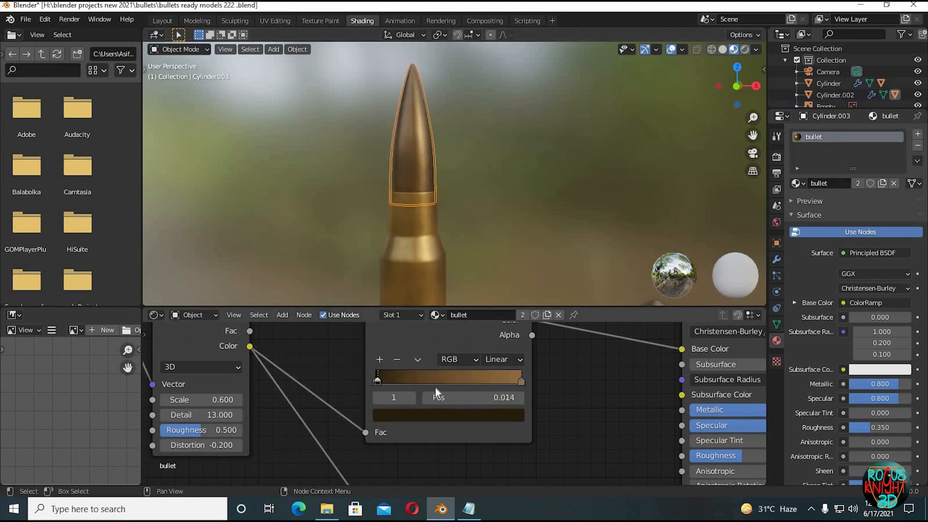
- Shift the bullet tip ramp's dark stop closer to the start for a darker bronze
left_click_drag(377, 381, 421, 381)
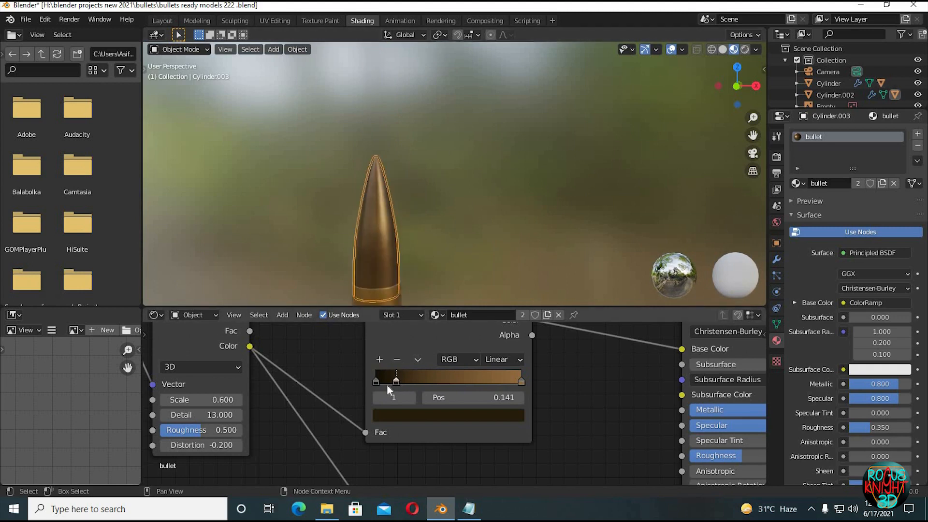
left_click_drag(395, 380, 386, 380)
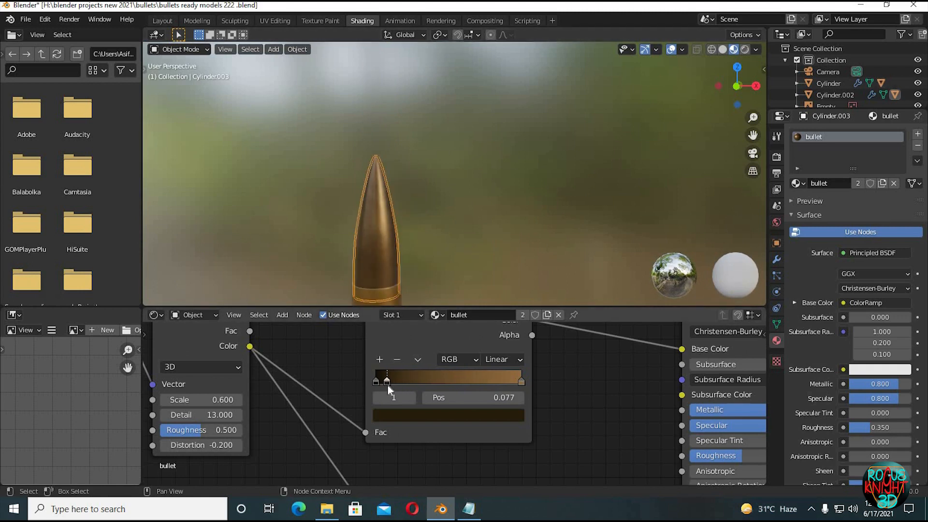
left_click_drag(390, 382, 383, 382)
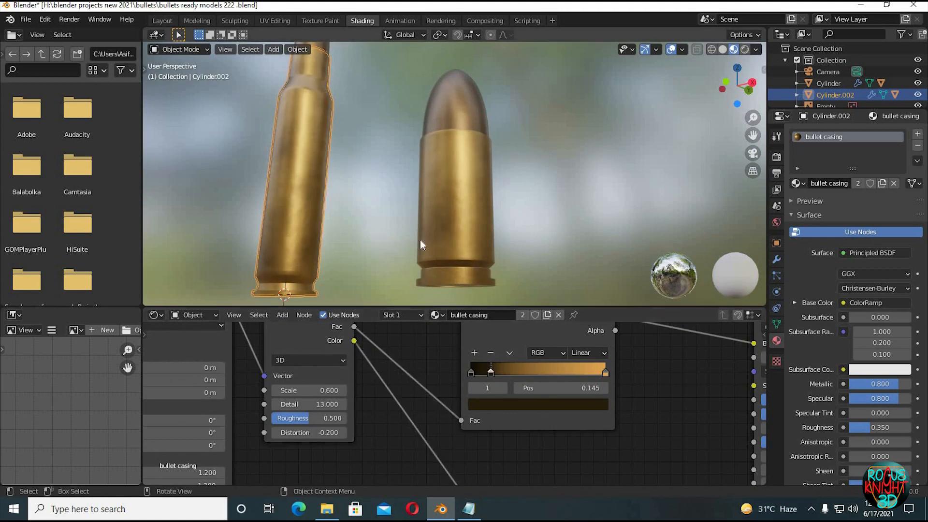
- Fine-tune the 9mm casing's dark stop and lower the Noise Texture scale to 0.3
left_click_drag(420, 245, 371, 212)
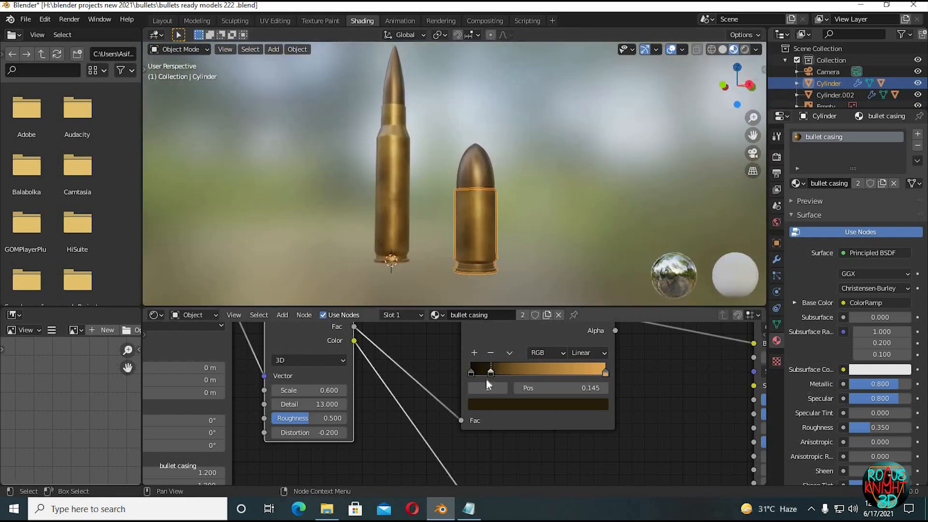
left_click_drag(489, 371, 472, 371)
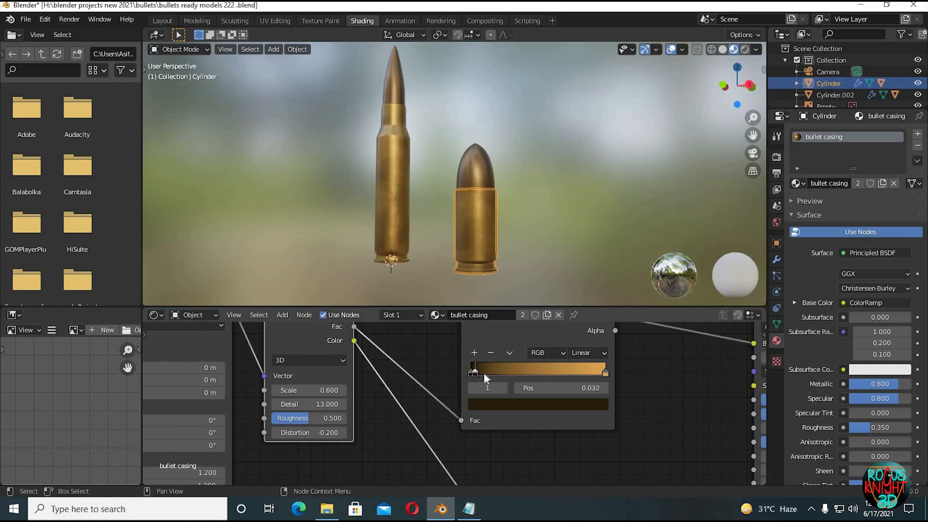
left_click_drag(474, 370, 482, 370)
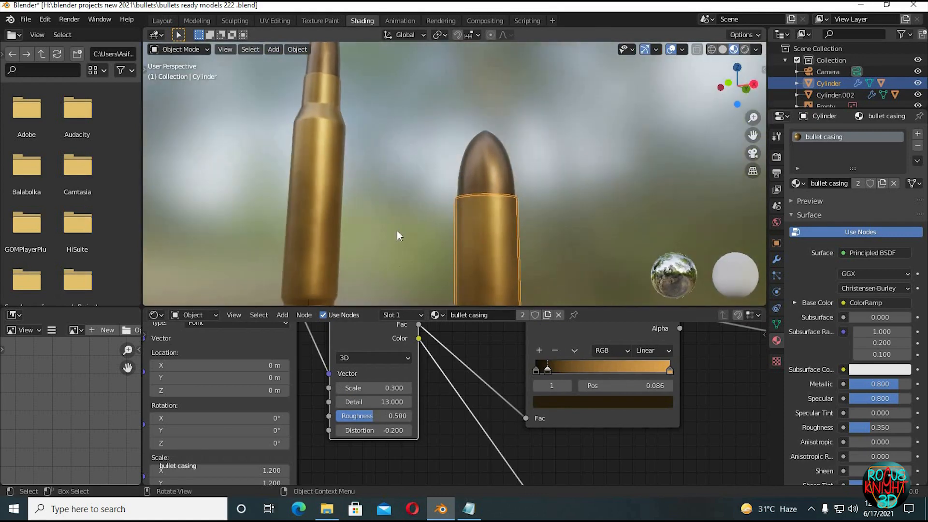
left_click(374, 388)
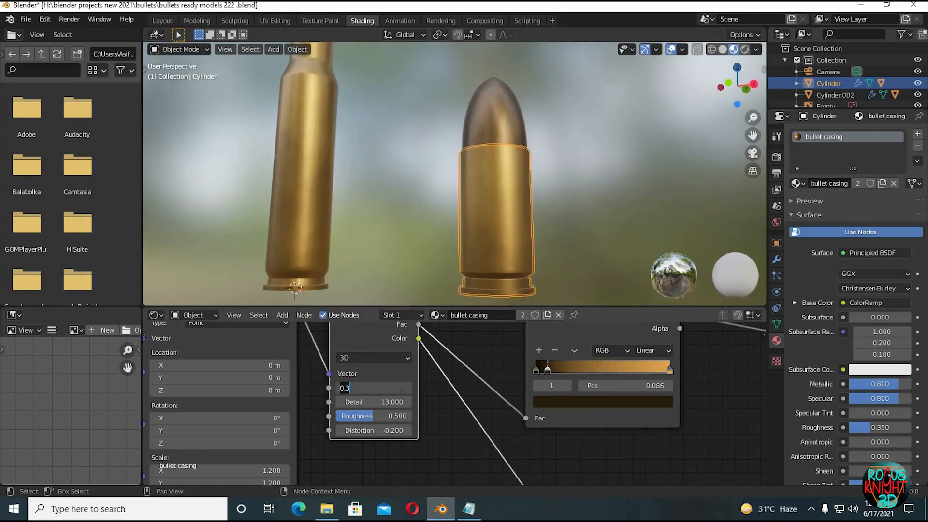